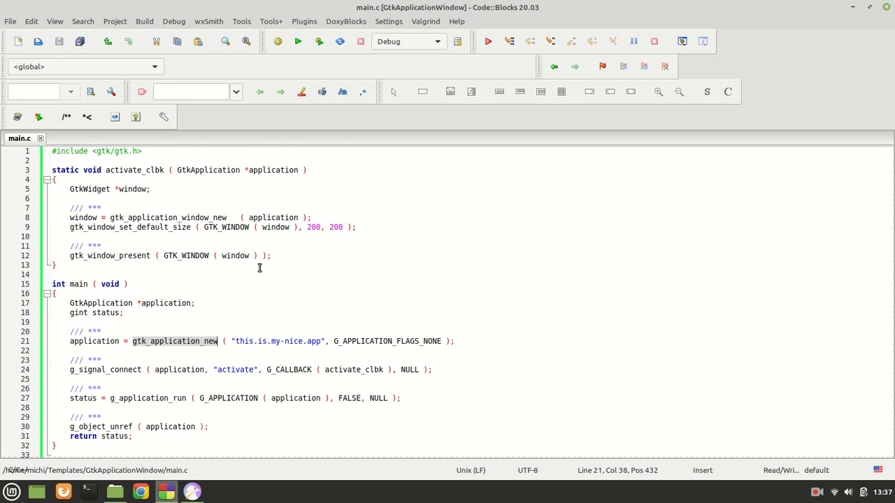
{"action": "mouse_move", "coordinate": [124, 316]}
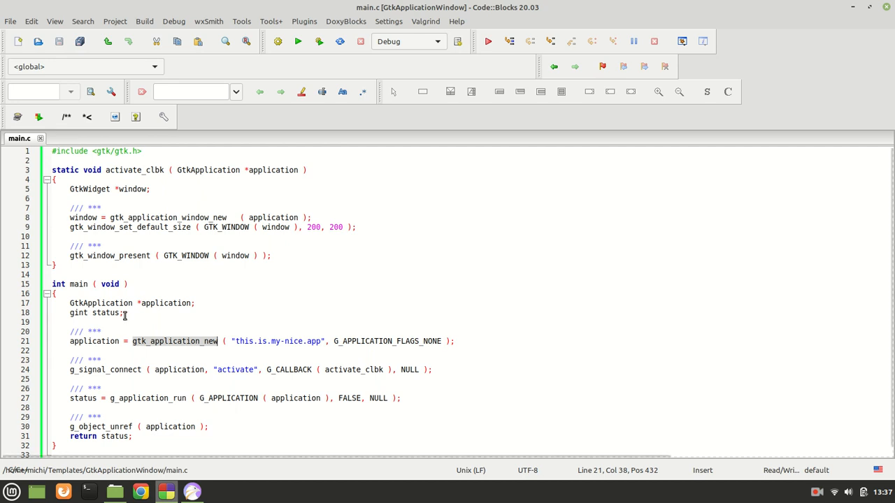
{"action": "mouse_move", "coordinate": [148, 302]}
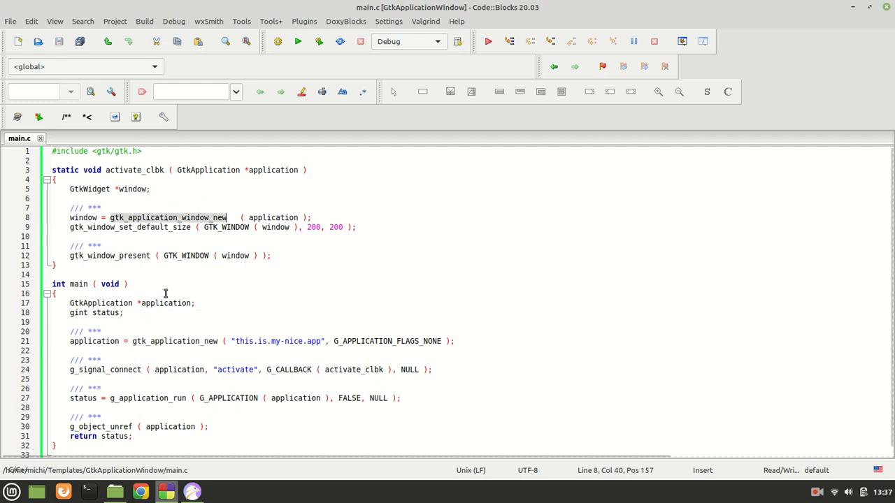
{"action": "mouse_move", "coordinate": [195, 267]}
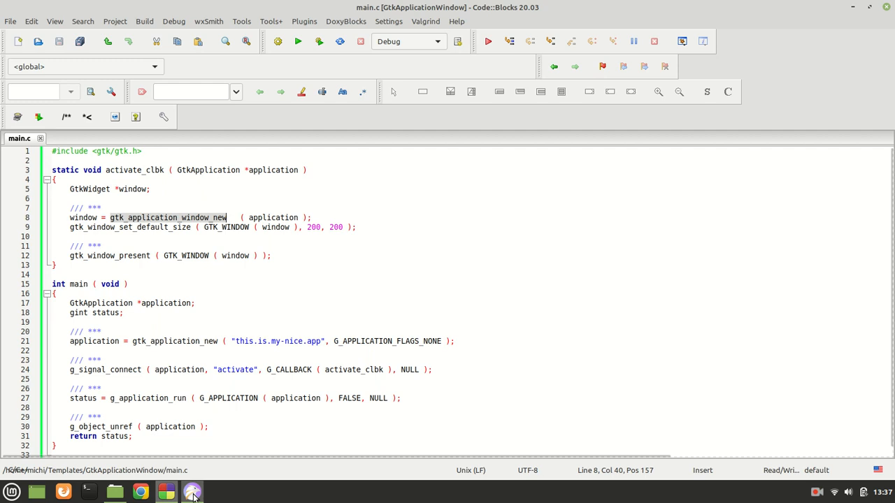
Bring Falkon forward at the GtkApplication Description and highlight the word GtkApplicationWindow
{"action": "left_click", "coordinate": [193, 492]}
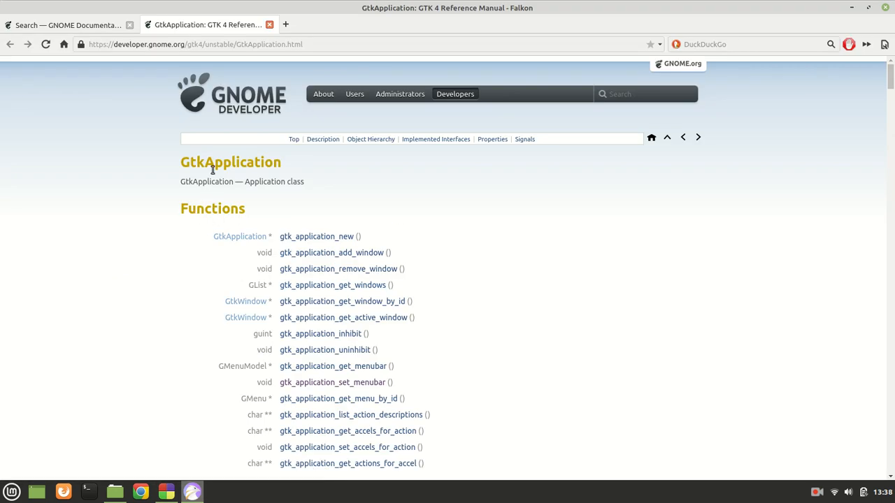
{"action": "mouse_move", "coordinate": [204, 261]}
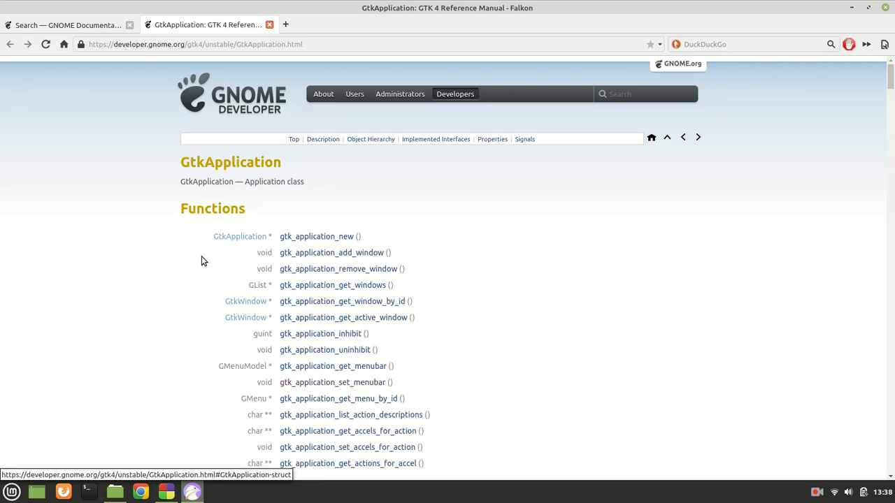
{"action": "scroll", "scroll_direction": "down", "scroll_amount": 3}
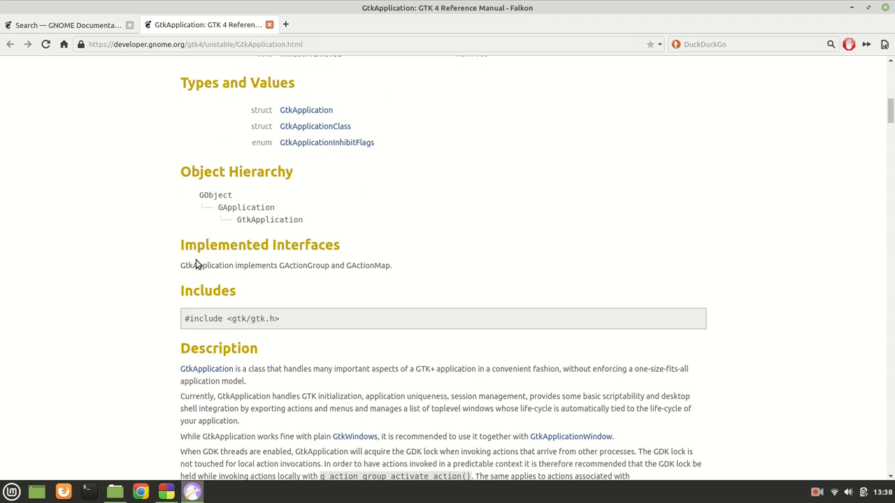
{"action": "scroll", "scroll_direction": "down", "scroll_amount": 3}
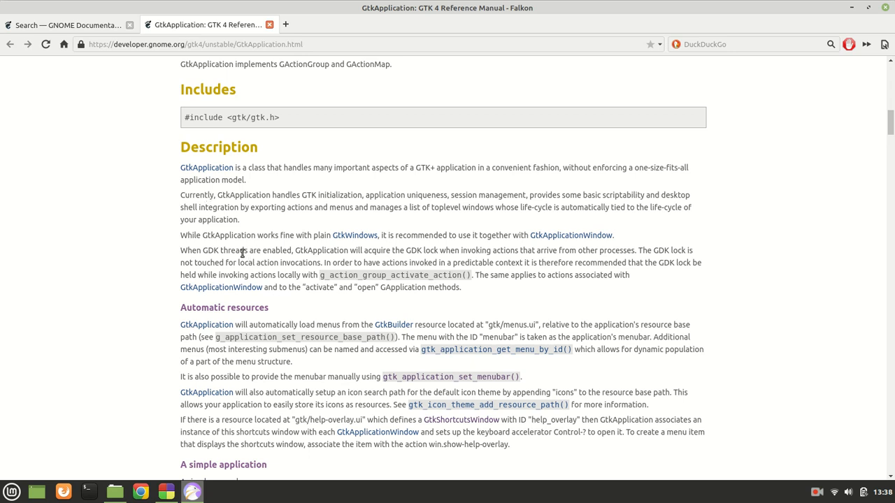
{"action": "mouse_move", "coordinate": [223, 243]}
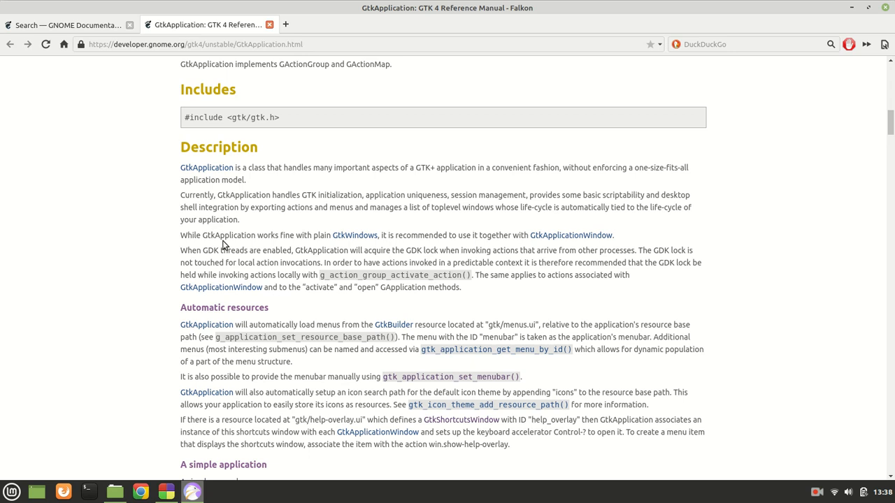
{"action": "mouse_move", "coordinate": [355, 235]}
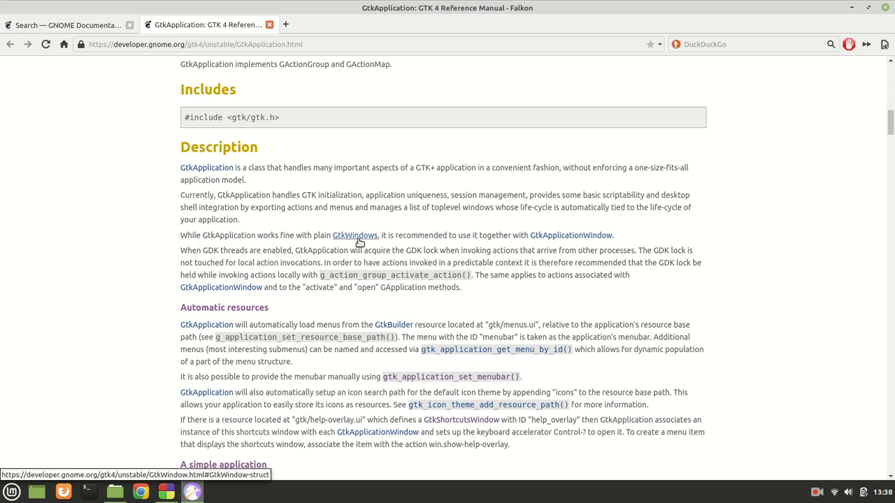
{"action": "mouse_move", "coordinate": [447, 249]}
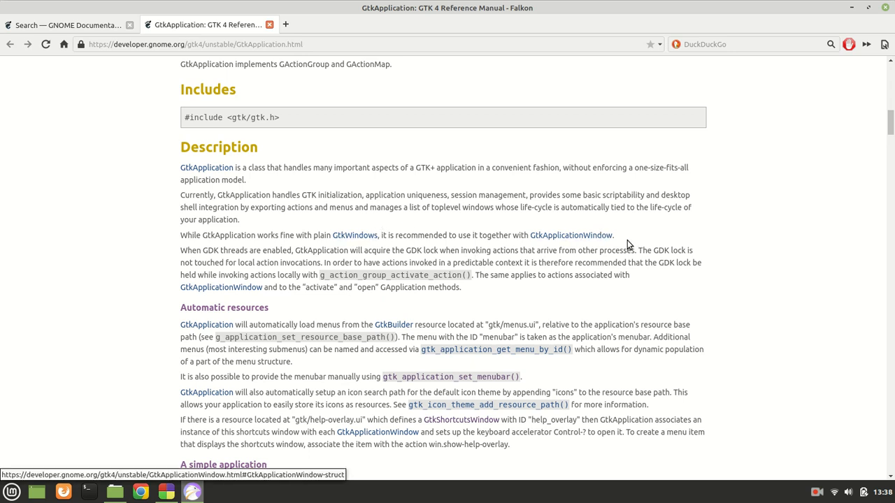
{"action": "double_click", "coordinate": [570, 235]}
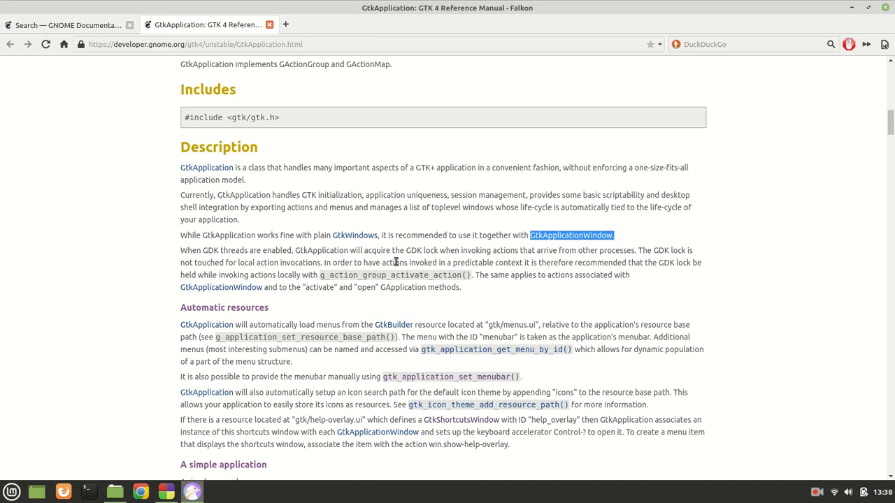
{"action": "mouse_move", "coordinate": [407, 248]}
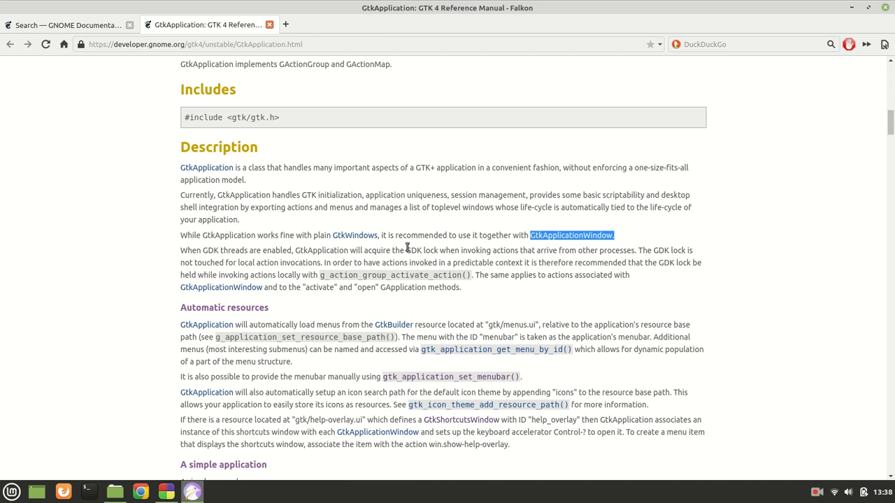
{"action": "mouse_move", "coordinate": [355, 235]}
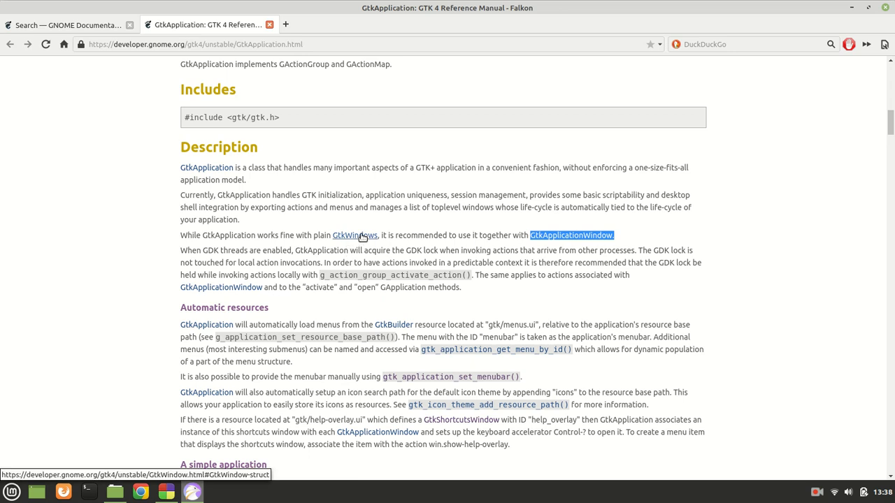
{"action": "mouse_move", "coordinate": [397, 238]}
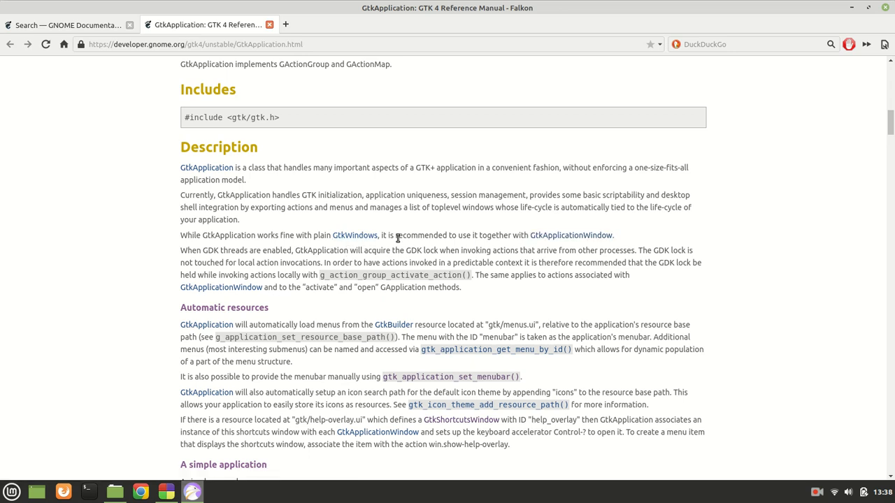
{"action": "mouse_move", "coordinate": [522, 262]}
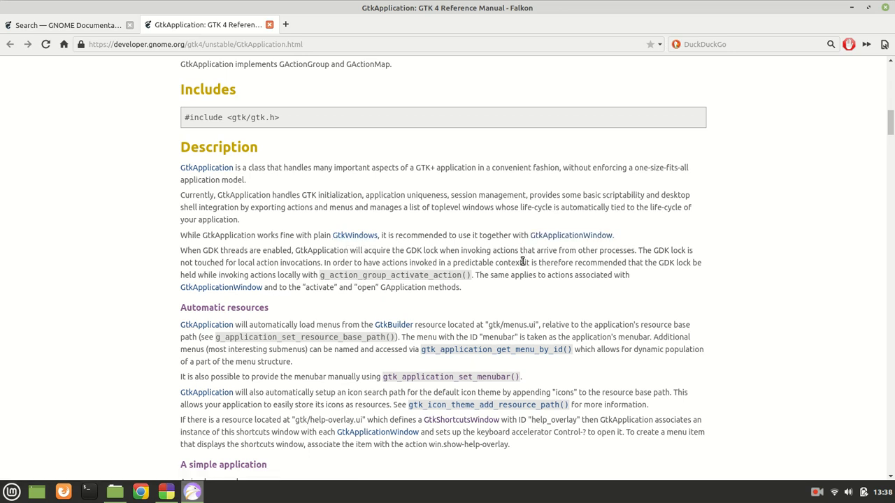
{"action": "double_click", "coordinate": [571, 235]}
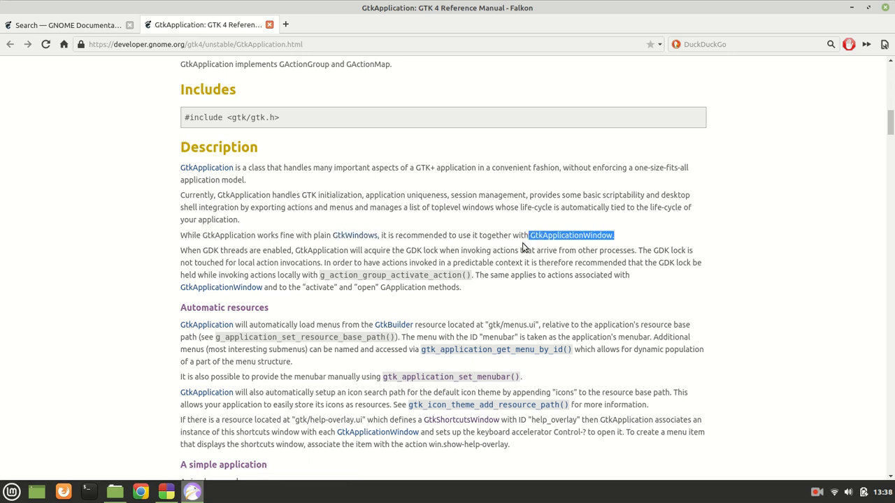
{"action": "mouse_move", "coordinate": [167, 273]}
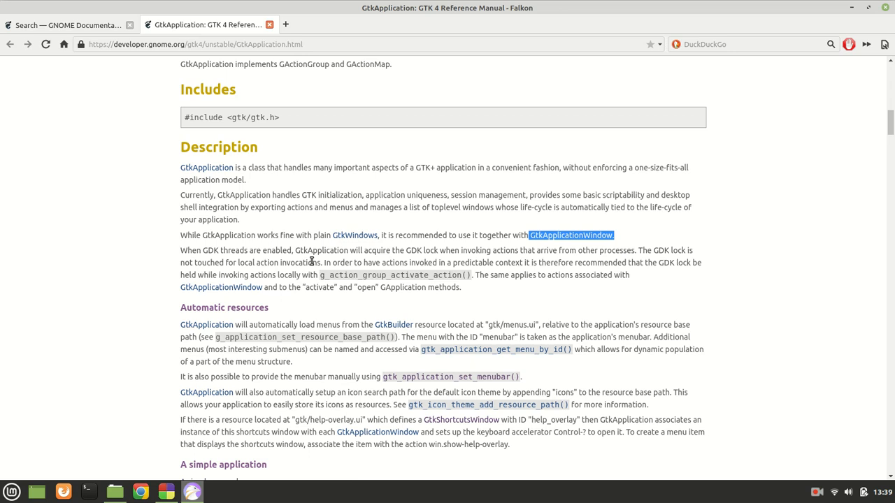
{"action": "mouse_move", "coordinate": [490, 260]}
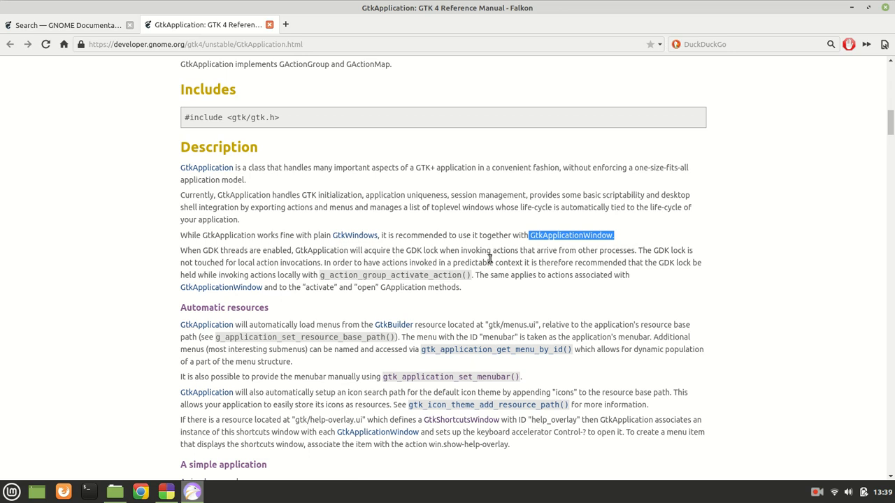
{"action": "scroll", "scroll_direction": "down", "scroll_amount": 3}
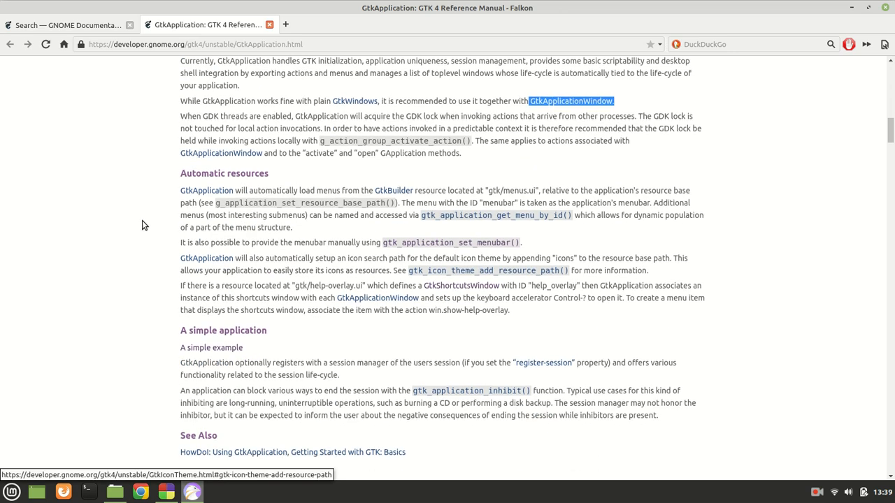
{"action": "mouse_move", "coordinate": [428, 243]}
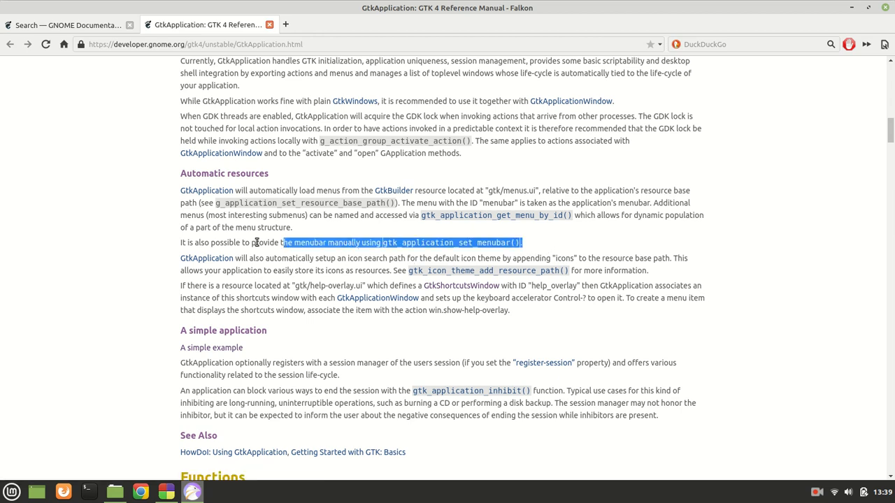
{"action": "left_click_drag", "start_coordinate": [283, 243], "coordinate": [179, 243]}
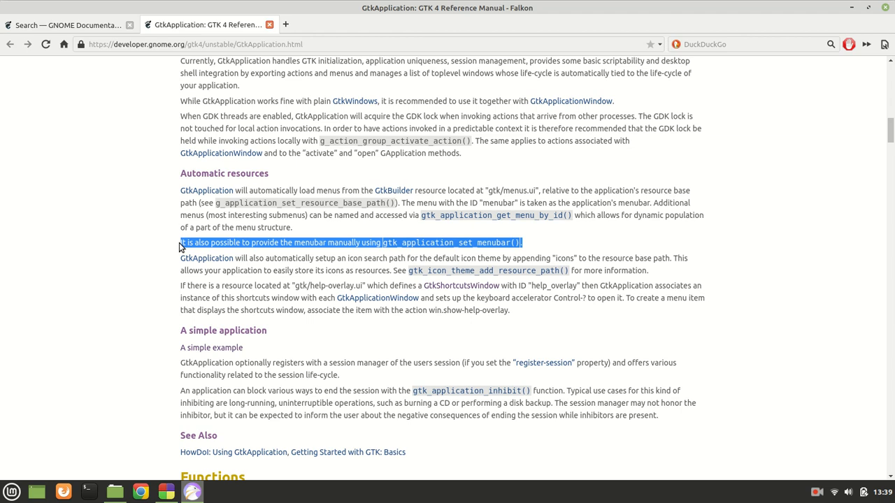
{"action": "left_click", "coordinate": [531, 249]}
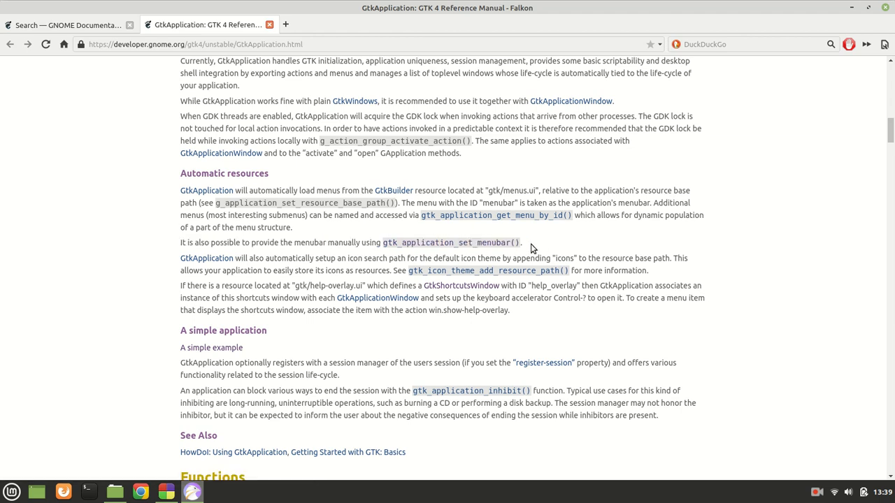
{"action": "mouse_move", "coordinate": [531, 249]}
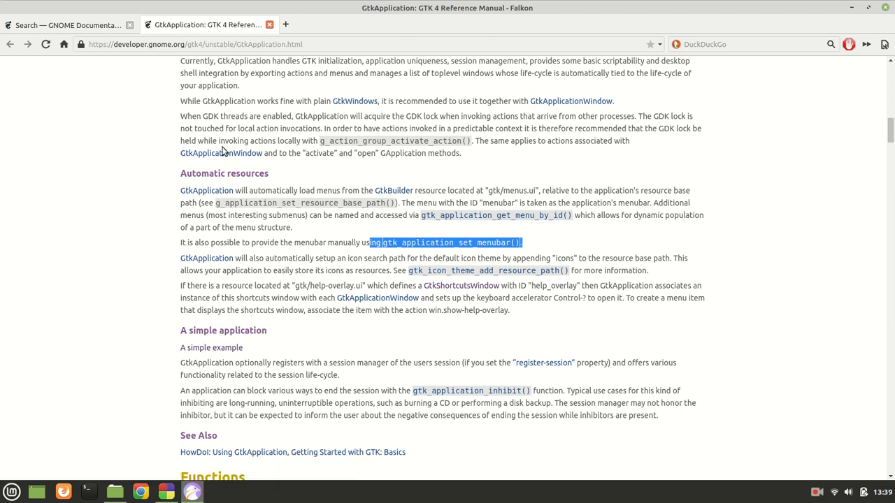
{"action": "mouse_move", "coordinate": [278, 282]}
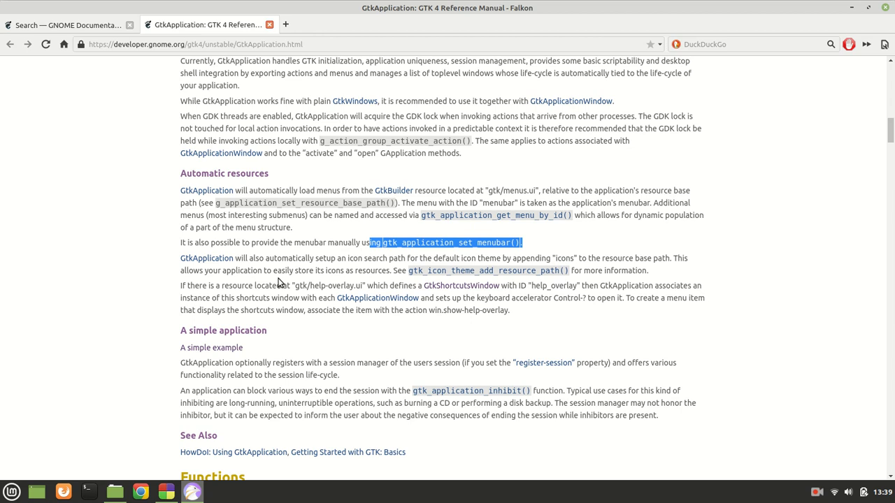
{"action": "mouse_move", "coordinate": [213, 268]}
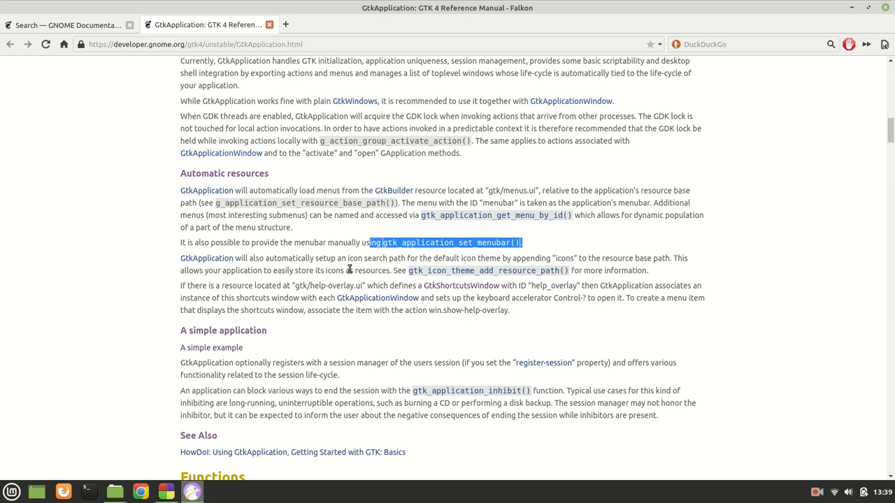
{"action": "mouse_move", "coordinate": [355, 271]}
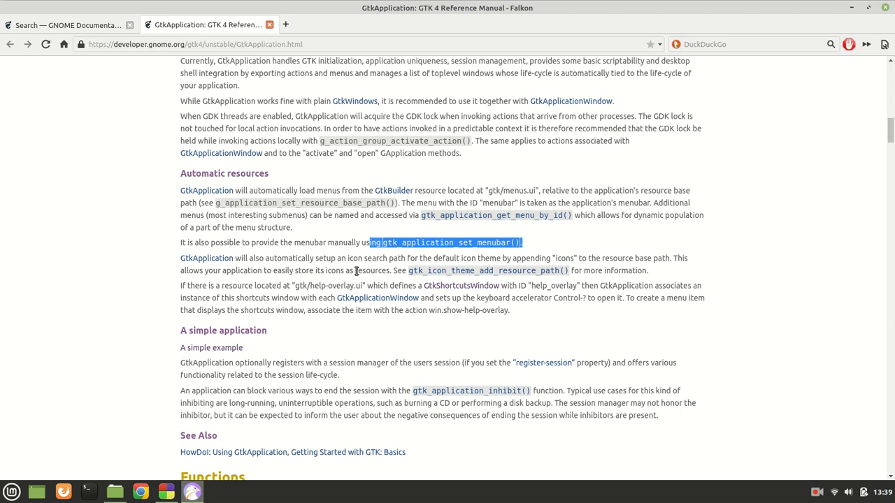
{"action": "mouse_move", "coordinate": [333, 273]}
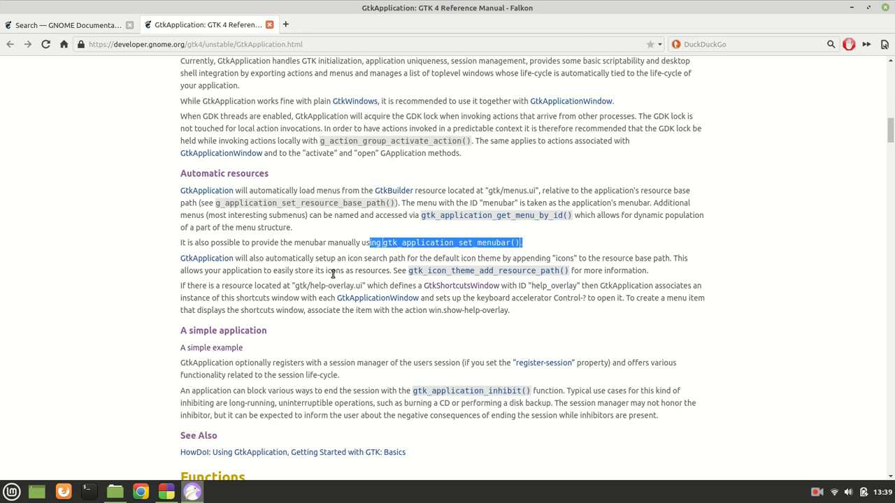
{"action": "mouse_move", "coordinate": [590, 269]}
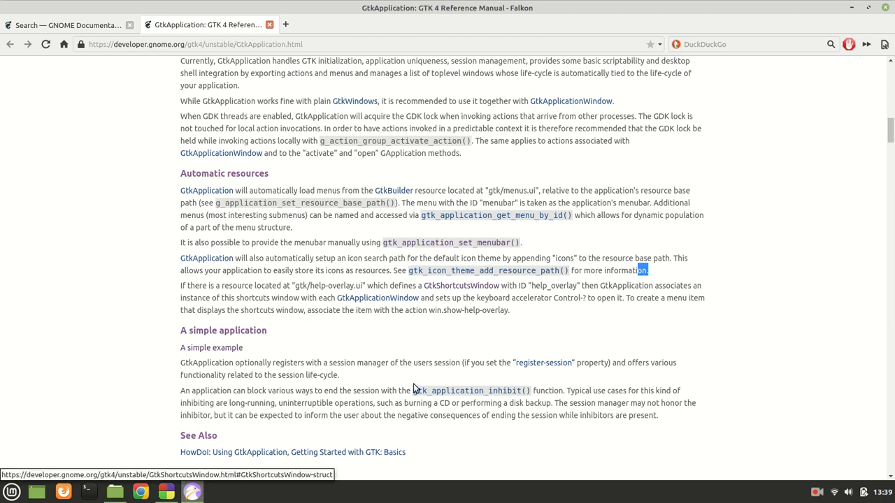
Scroll the GtkApplication page to its Functions and Properties overview
{"action": "scroll", "scroll_direction": "down", "scroll_amount": 3}
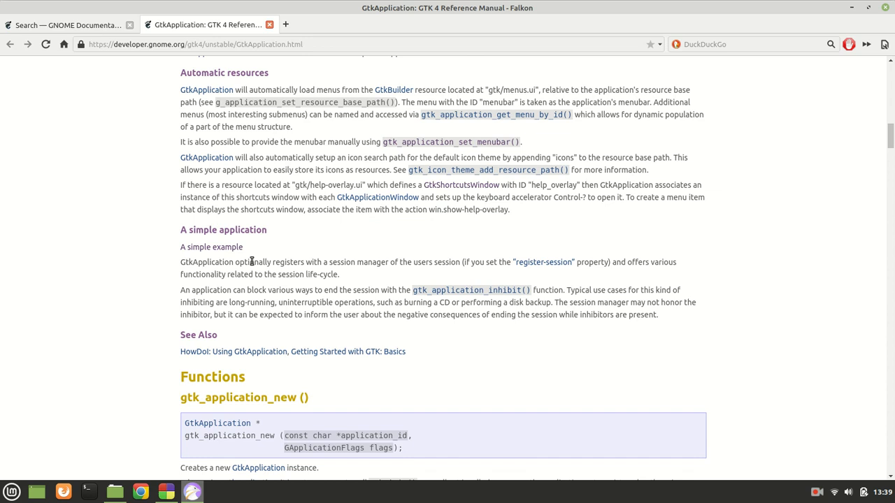
{"action": "mouse_move", "coordinate": [282, 274]}
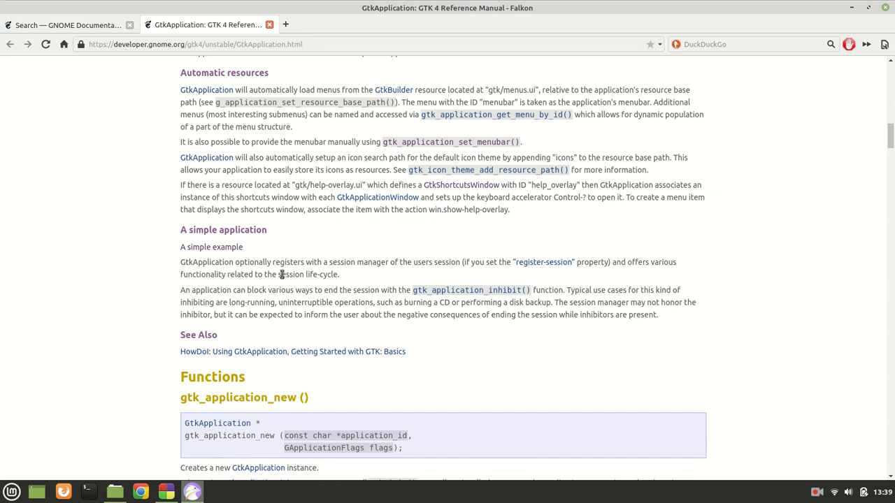
{"action": "mouse_move", "coordinate": [320, 273]}
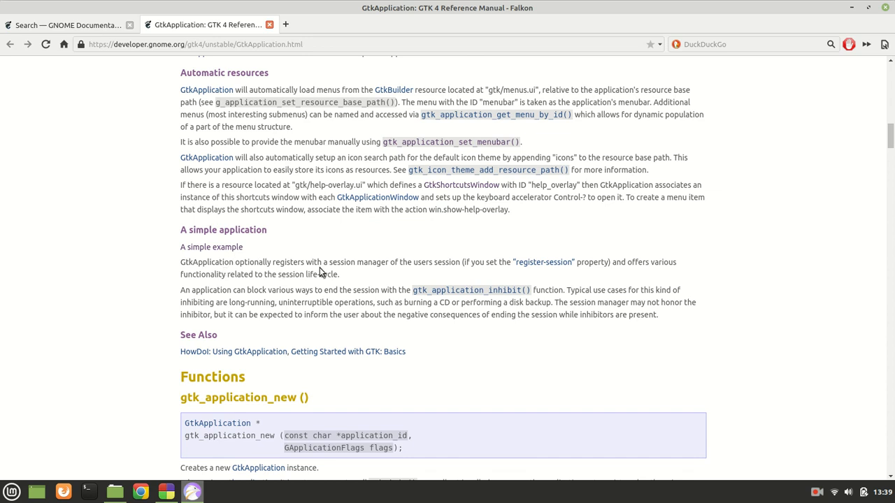
{"action": "mouse_move", "coordinate": [495, 274]}
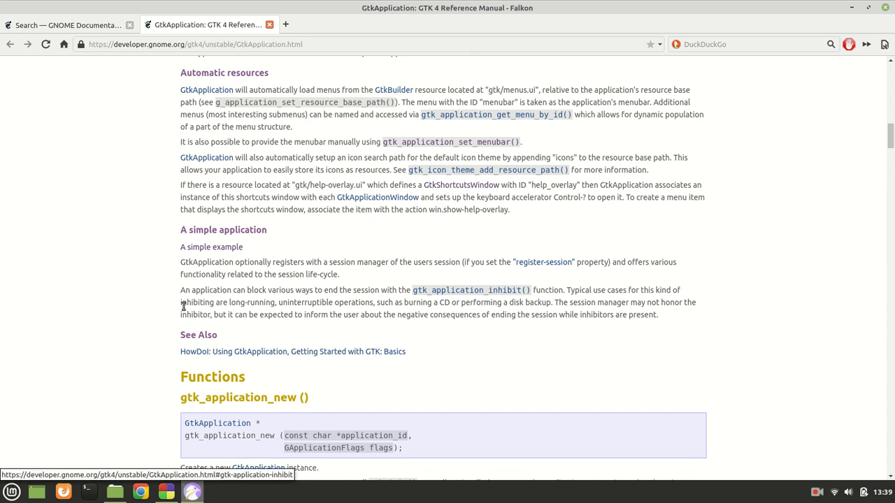
{"action": "scroll", "scroll_direction": "down", "scroll_amount": 3}
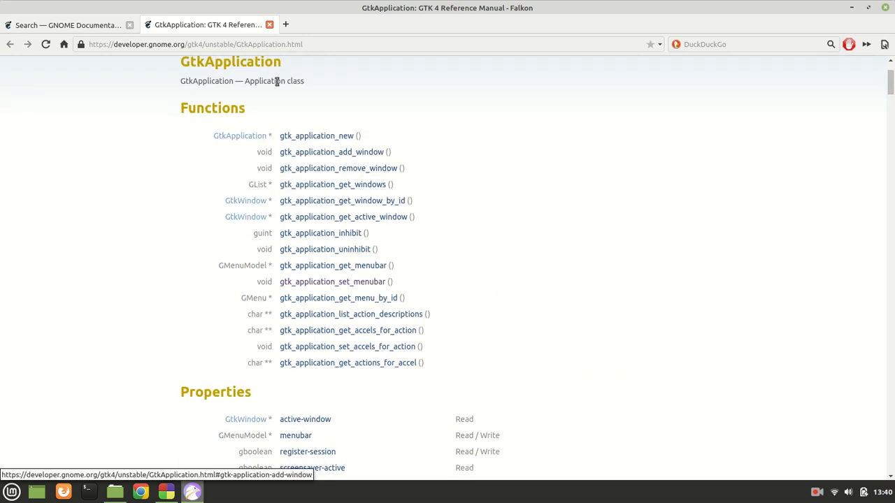
Jump to the gtk_application_new documentation from the Functions list
{"action": "left_click", "coordinate": [316, 136]}
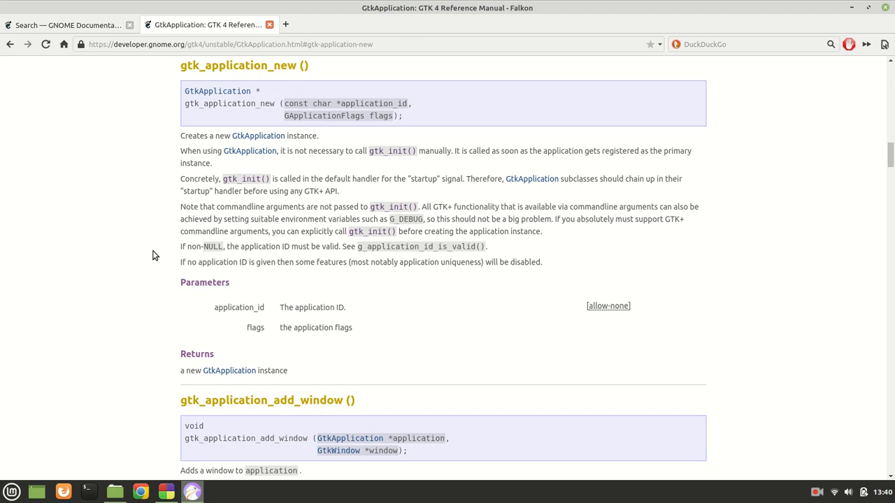
{"action": "mouse_move", "coordinate": [436, 132]}
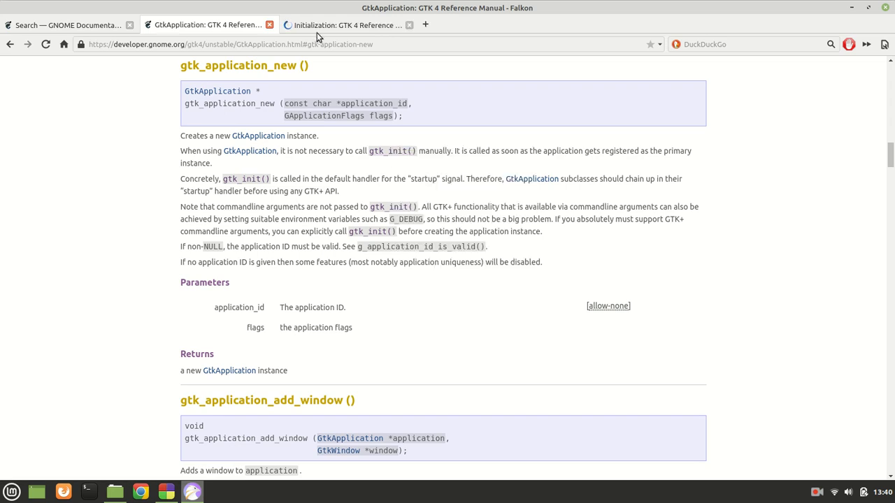
Show the Initialization tab and highlight void in the gtk_init() signature
{"action": "left_click", "coordinate": [343, 25]}
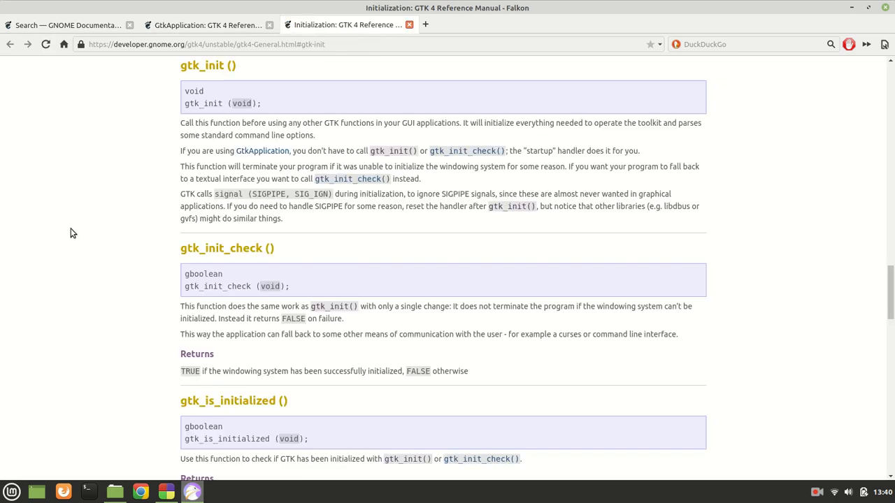
{"action": "double_click", "coordinate": [242, 103]}
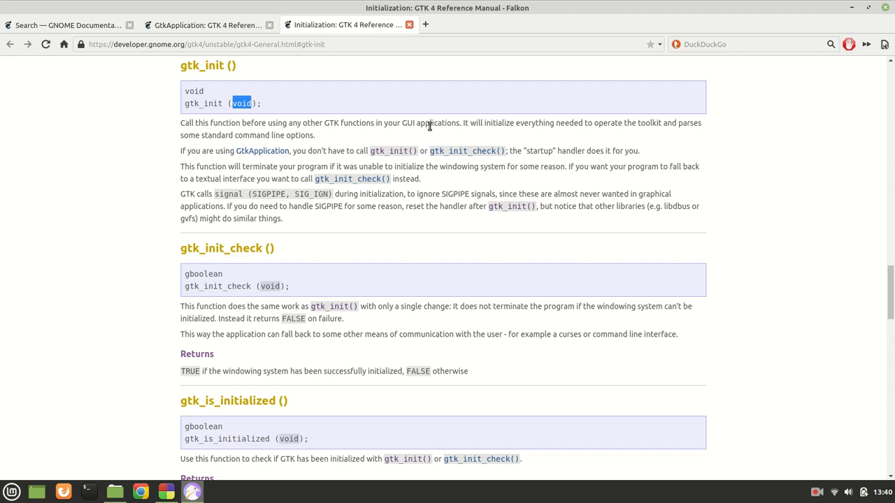
{"action": "mouse_move", "coordinate": [268, 90]}
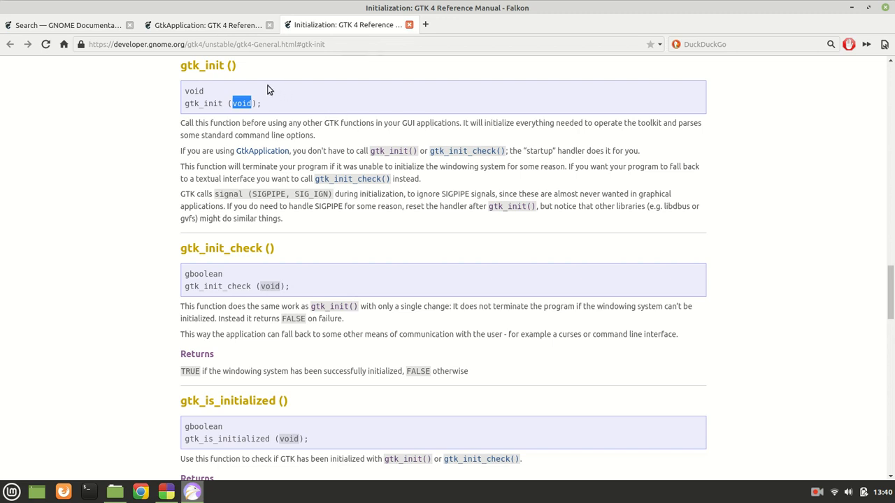
{"action": "mouse_move", "coordinate": [129, 184]}
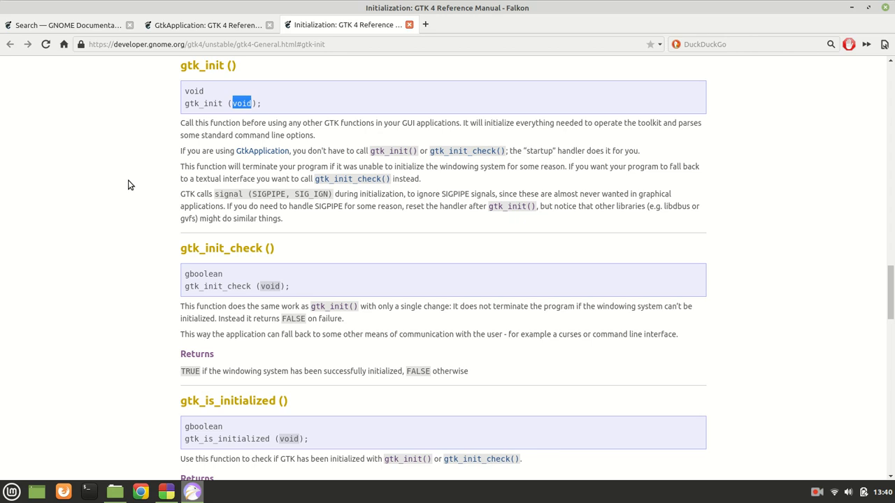
{"action": "mouse_move", "coordinate": [266, 105]}
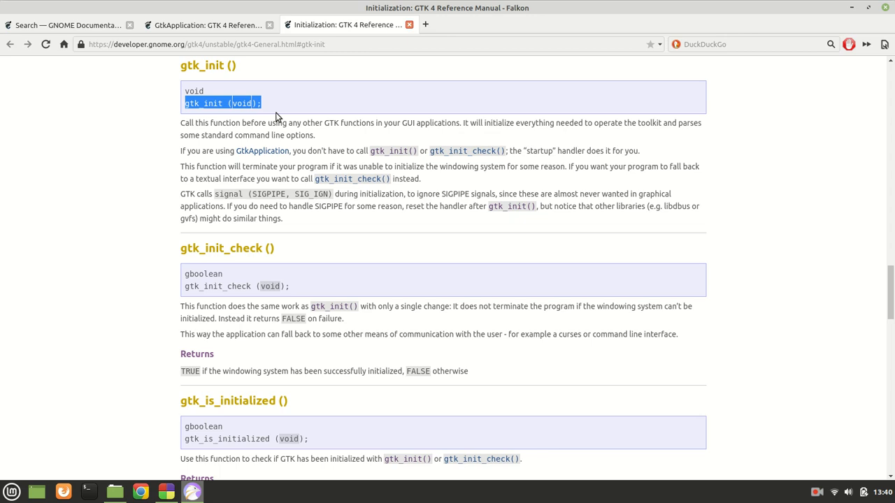
{"action": "mouse_move", "coordinate": [302, 105]}
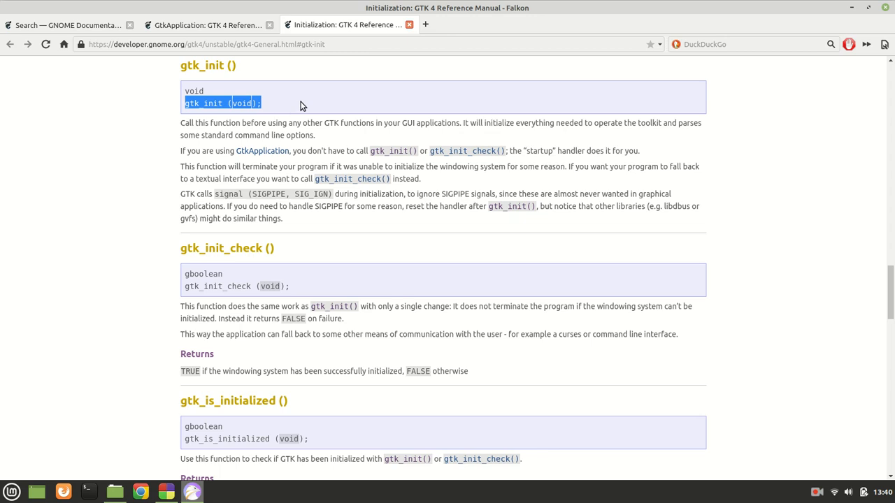
{"action": "mouse_move", "coordinate": [279, 123]}
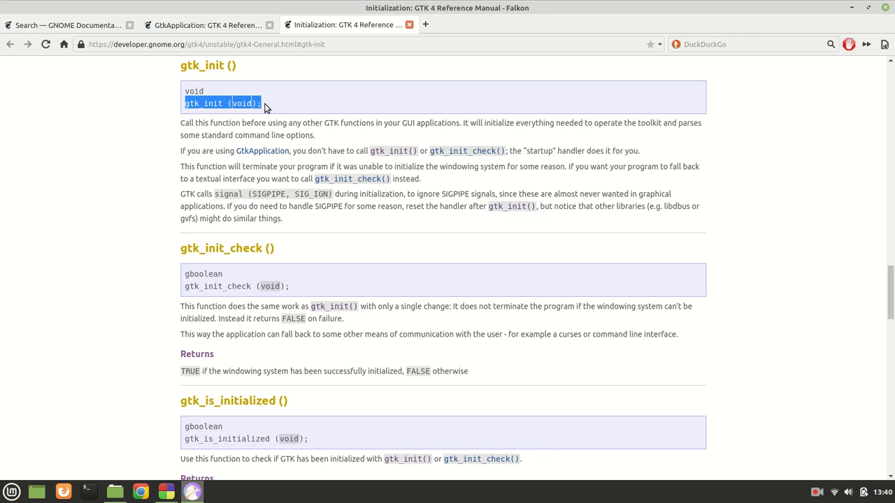
{"action": "double_click", "coordinate": [241, 103]}
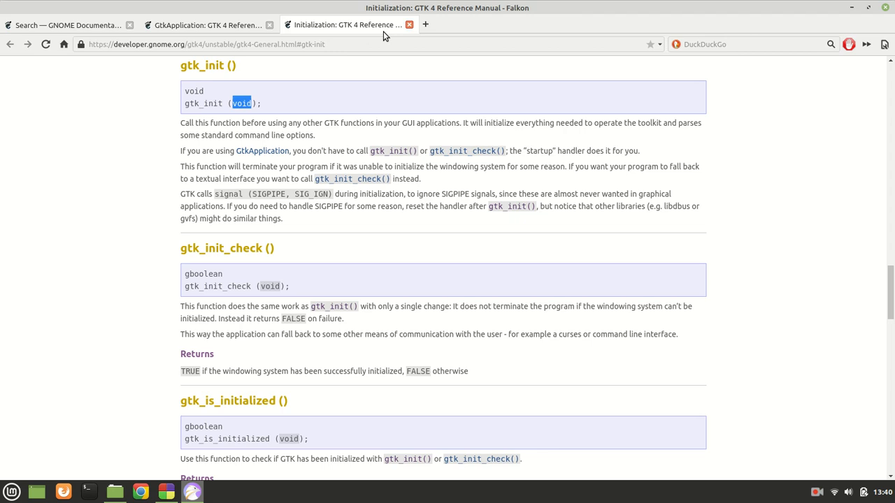
{"action": "mouse_move", "coordinate": [383, 106]}
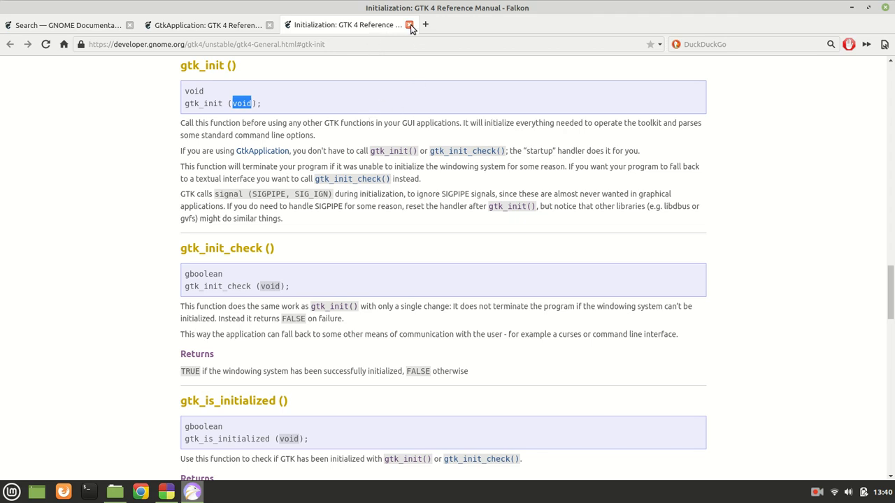
Close the Initialization tab and highlight gtk_application_new on the GtkApplication page
{"action": "left_click", "coordinate": [411, 25]}
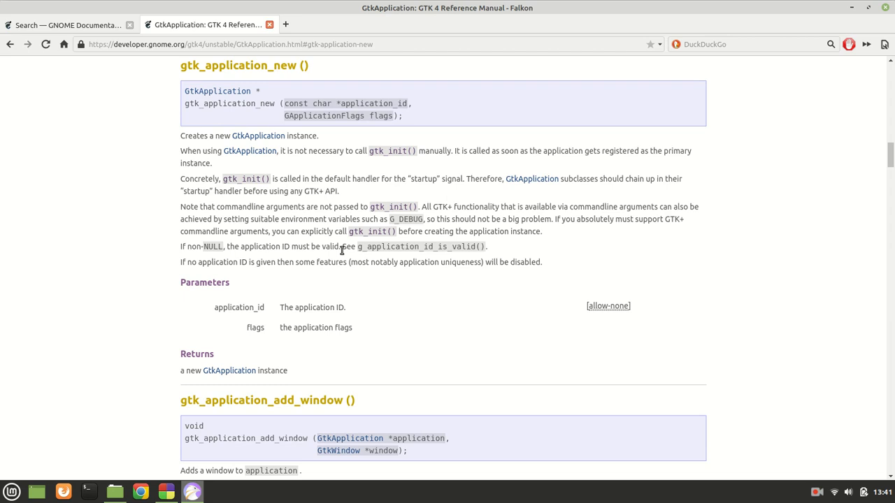
{"action": "mouse_move", "coordinate": [240, 281]}
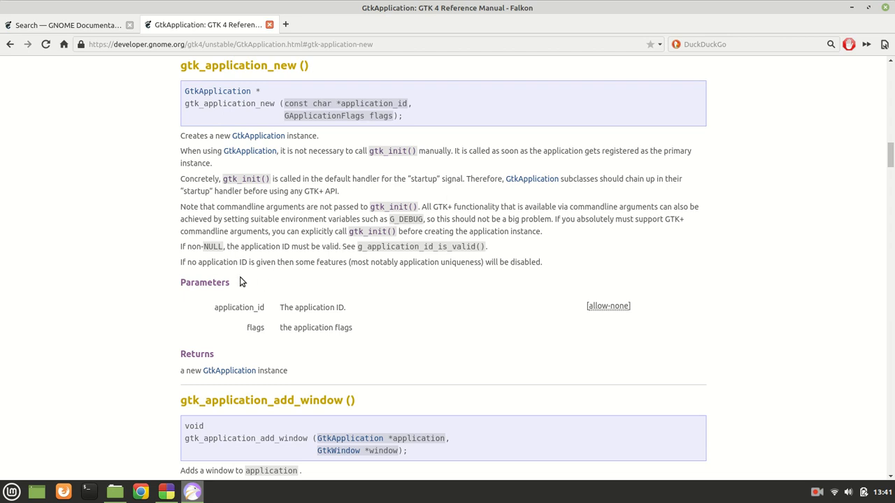
{"action": "mouse_move", "coordinate": [495, 258]}
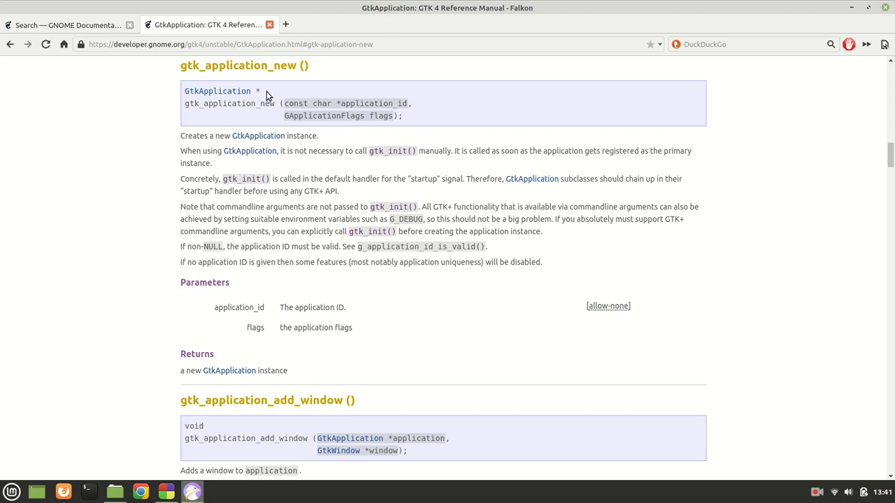
{"action": "mouse_move", "coordinate": [336, 78]}
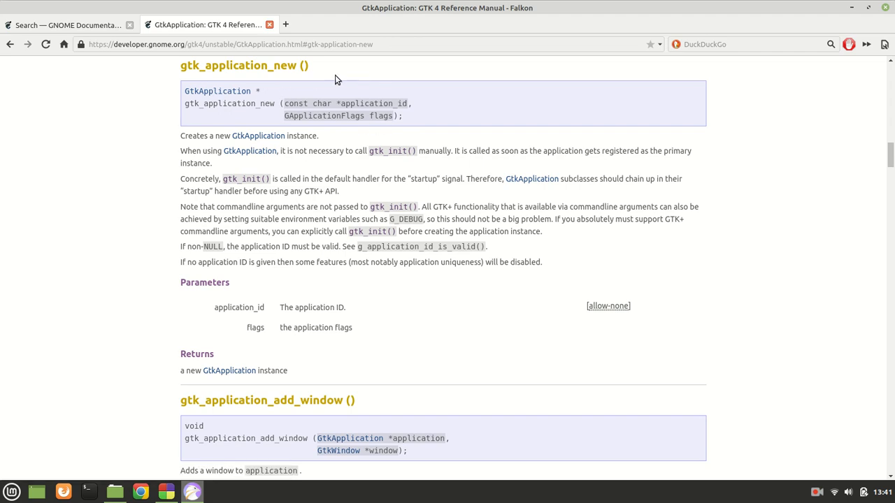
{"action": "double_click", "coordinate": [230, 103]}
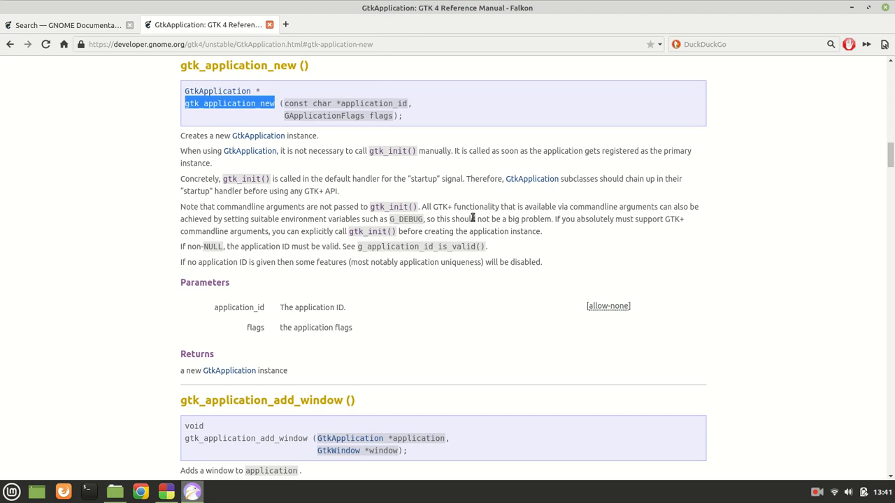
{"action": "mouse_move", "coordinate": [246, 288]}
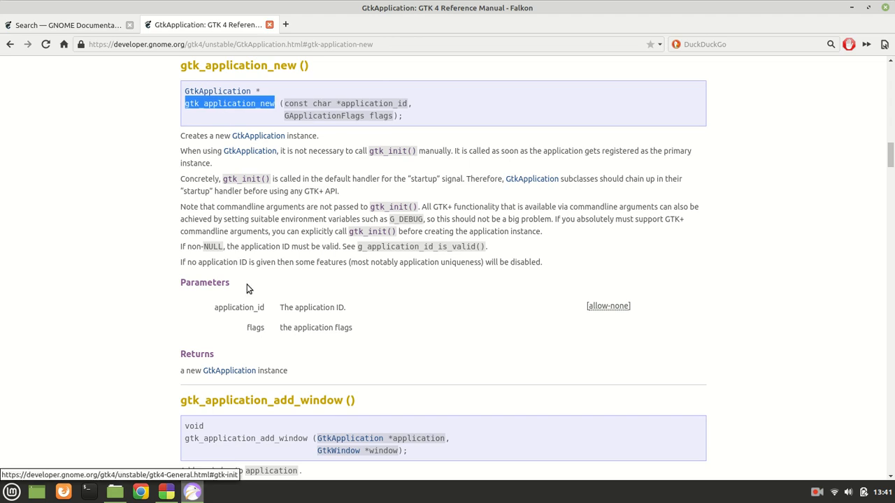
{"action": "mouse_move", "coordinate": [375, 112]}
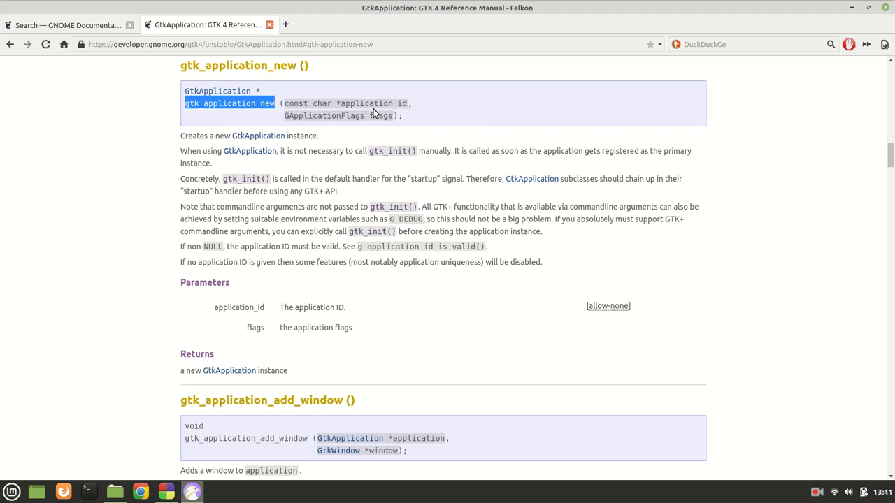
{"action": "mouse_move", "coordinate": [357, 319]}
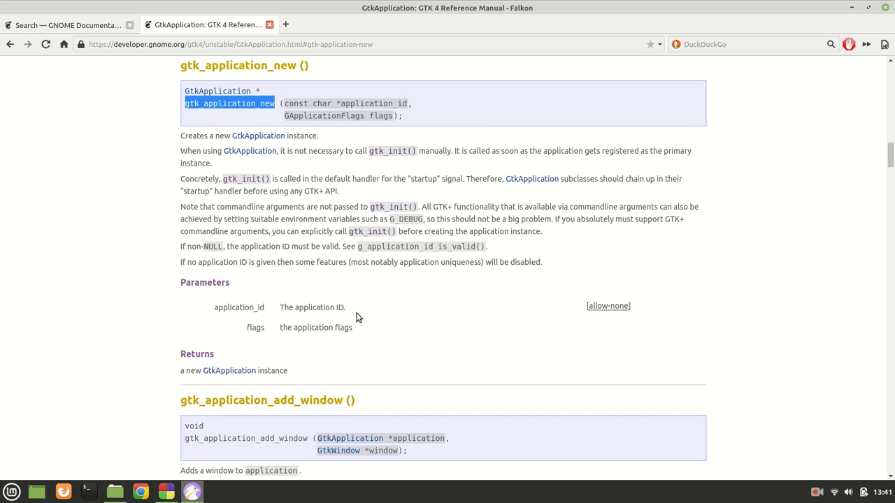
{"action": "mouse_move", "coordinate": [265, 350]}
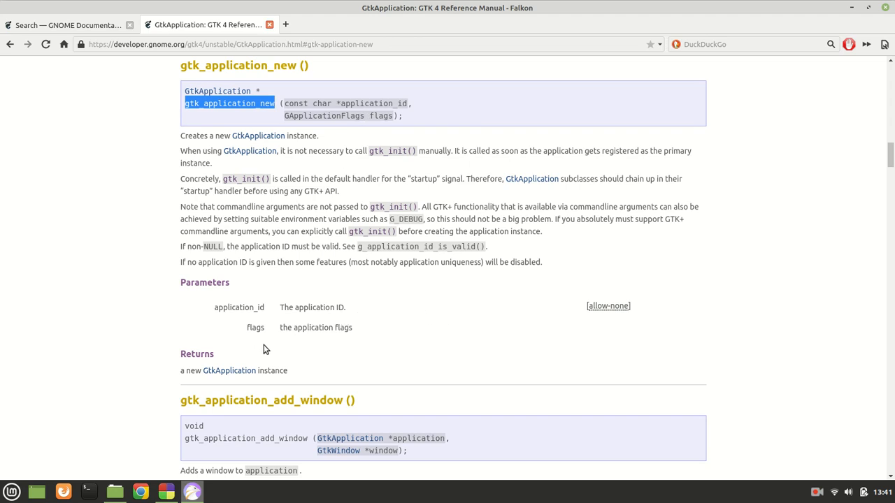
{"action": "mouse_move", "coordinate": [293, 340]}
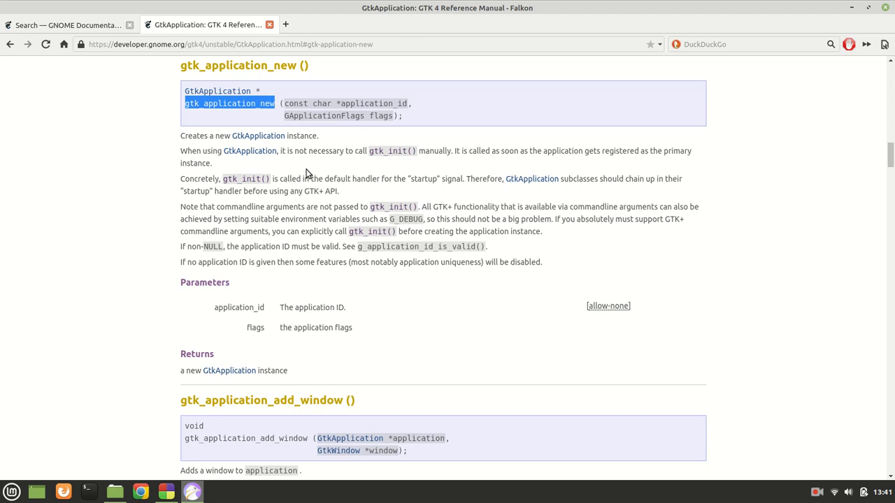
{"action": "mouse_move", "coordinate": [154, 276]}
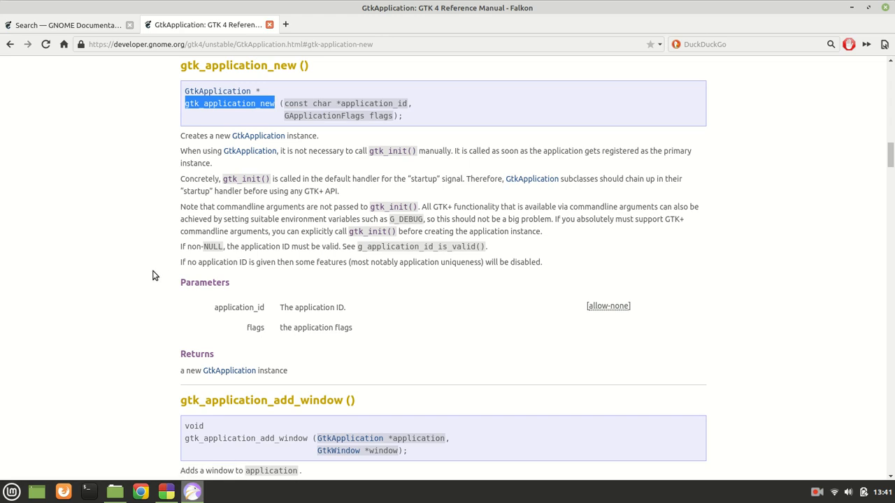
{"action": "mouse_move", "coordinate": [263, 151]}
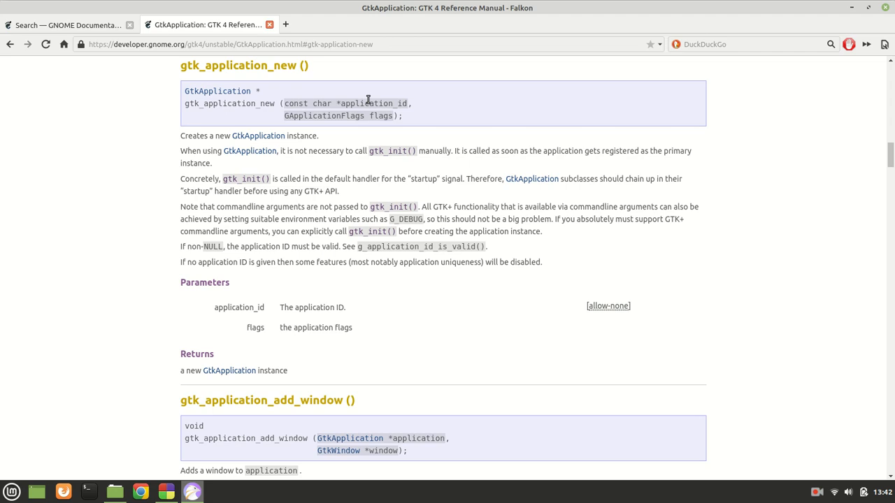
{"action": "mouse_move", "coordinate": [257, 115]}
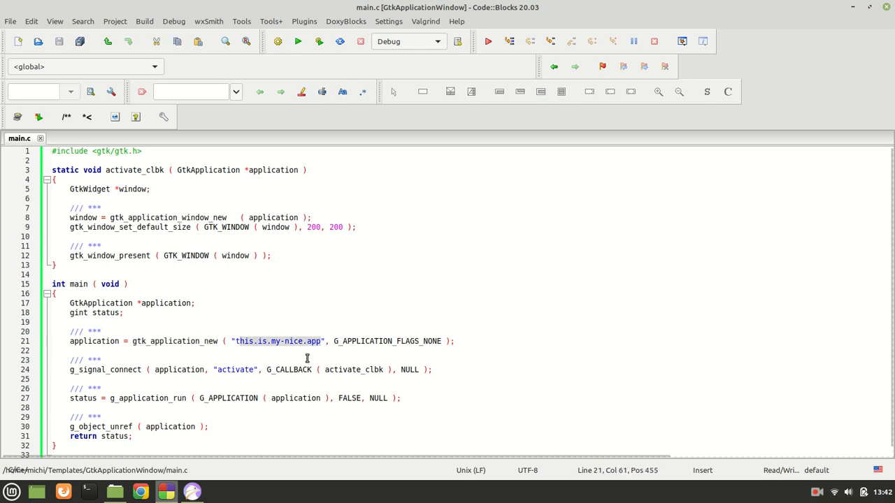
Comment out the g_signal_connect line in main.c and build and run the program
{"action": "left_click", "coordinate": [315, 346]}
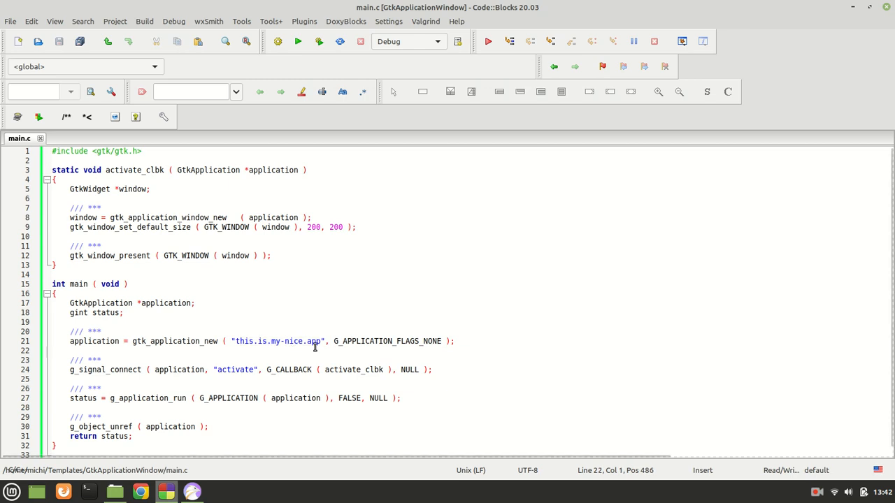
{"action": "double_click", "coordinate": [385, 341]}
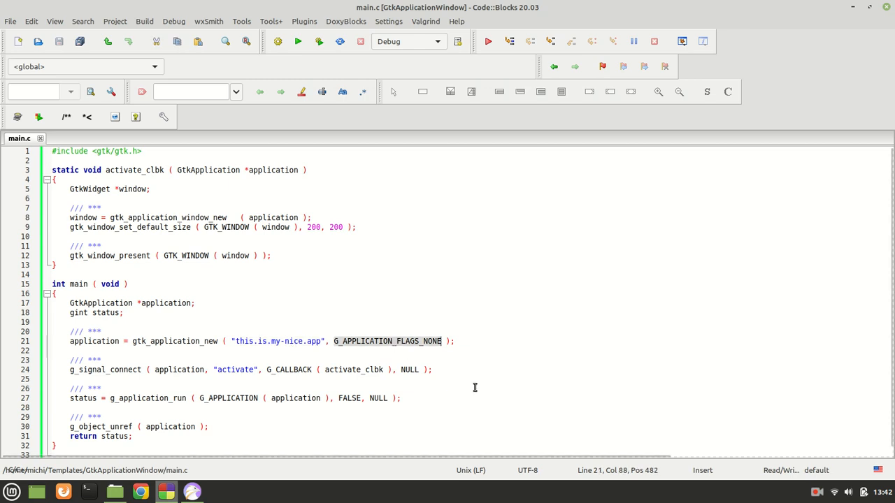
{"action": "mouse_move", "coordinate": [459, 363]}
{"action": "type", "text": "/"}
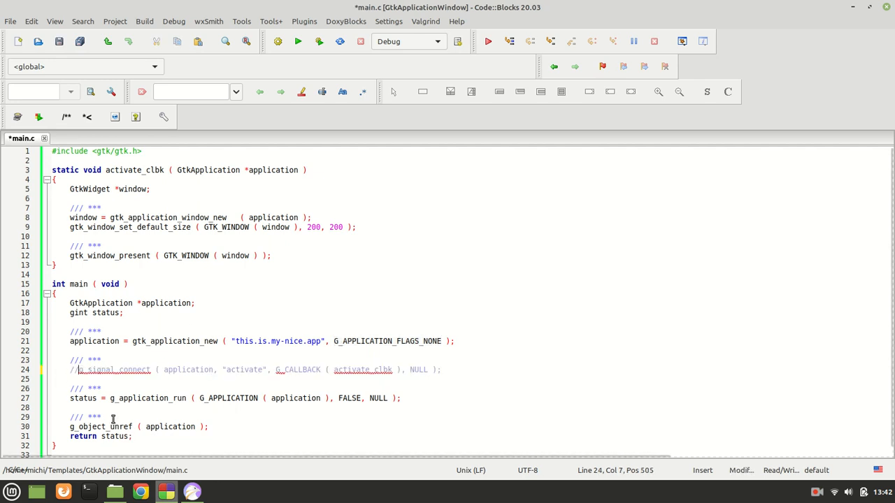
{"action": "type", "text": "/"}
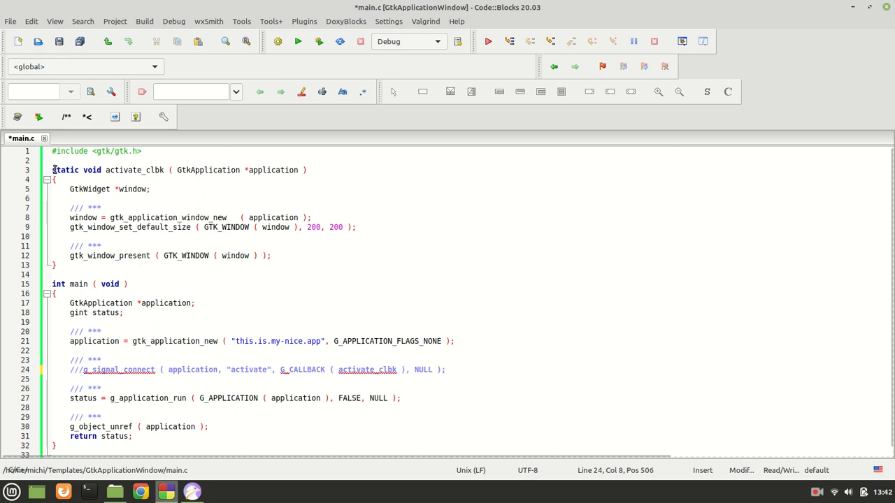
{"action": "type", "text": "g"}
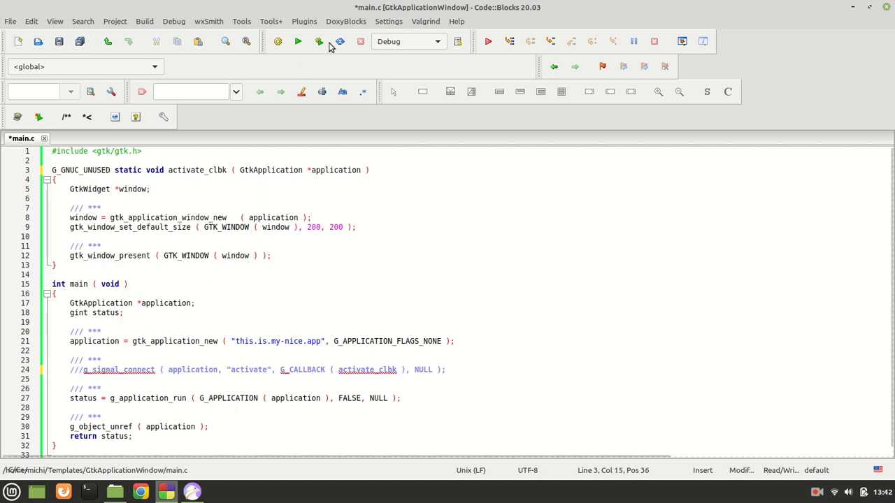
{"action": "left_click", "coordinate": [297, 42]}
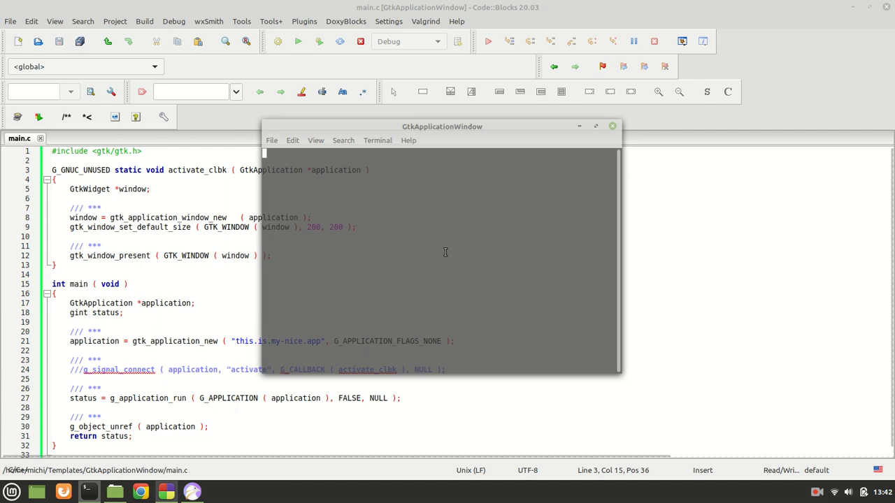
Close the run terminal showing the GLib-GIO 'no activate handler' warning
{"action": "left_click", "coordinate": [298, 42]}
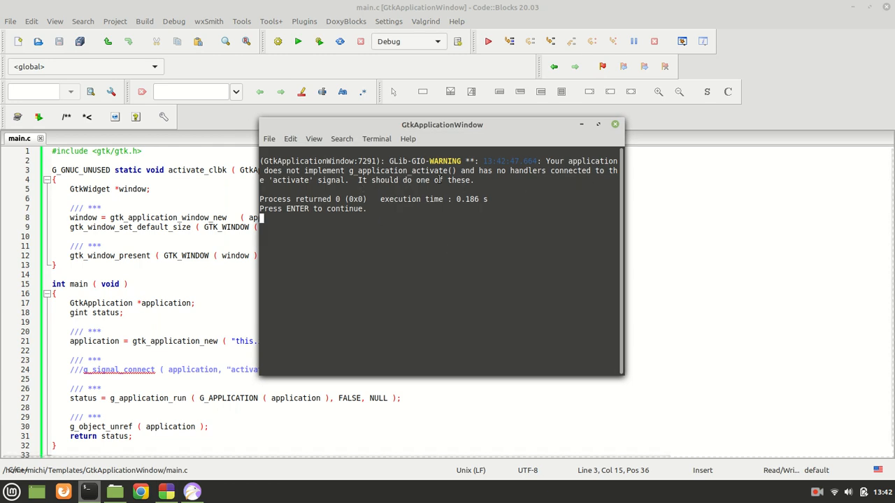
{"action": "mouse_move", "coordinate": [514, 185]}
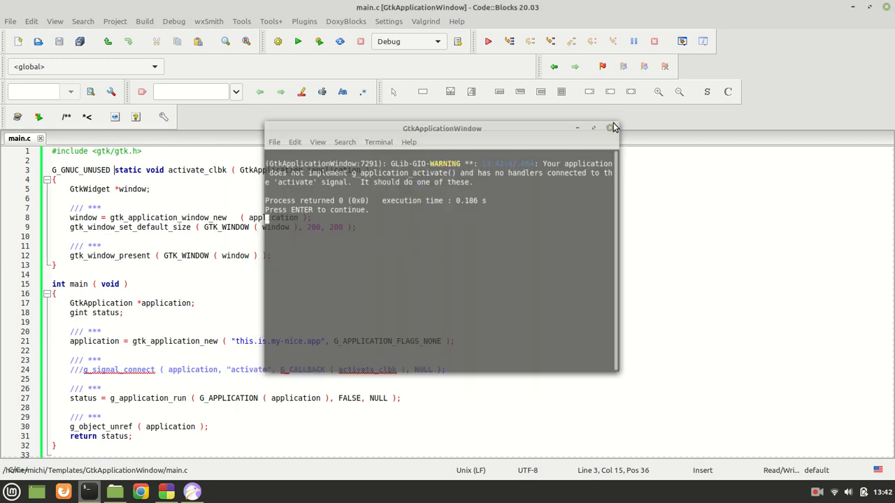
{"action": "left_click", "coordinate": [611, 128]}
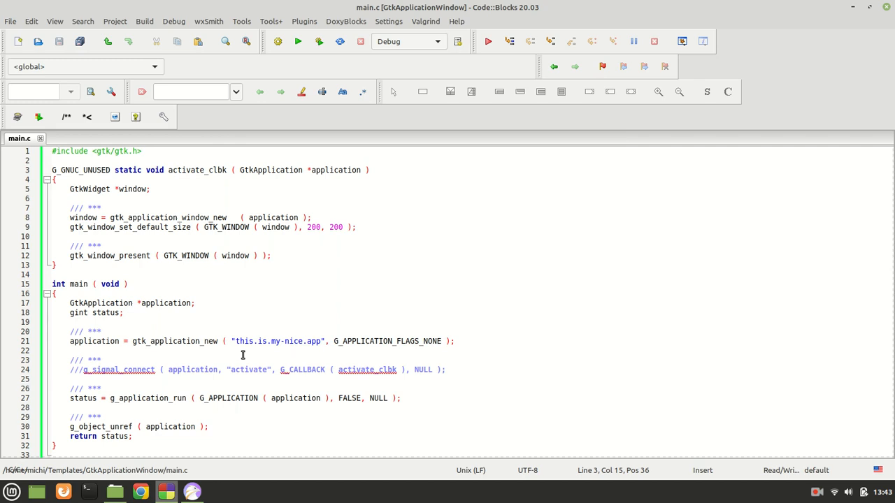
{"action": "mouse_move", "coordinate": [235, 349]}
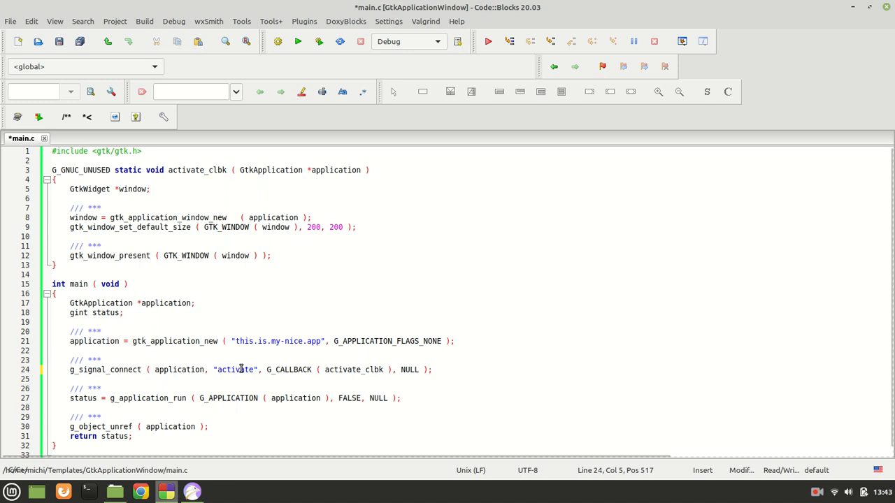
Highlight the "activate" signal name in the restored g_signal_connect line
{"action": "double_click", "coordinate": [235, 369]}
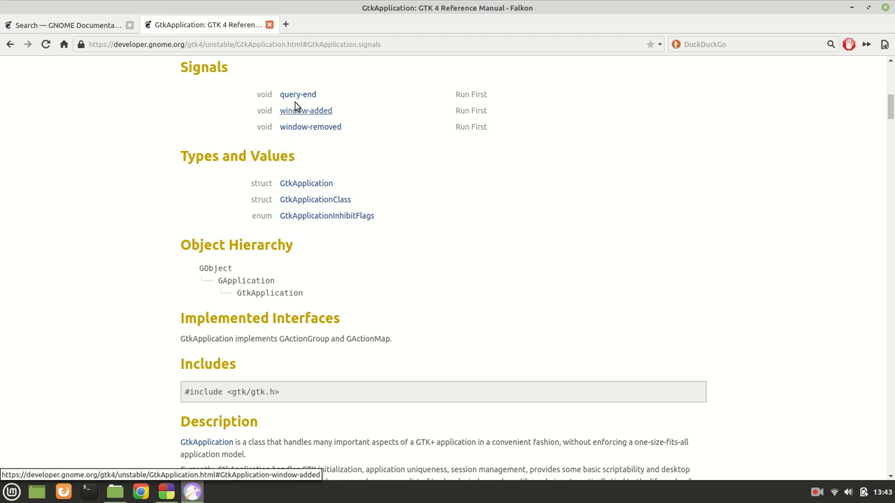
{"action": "mouse_move", "coordinate": [310, 125]}
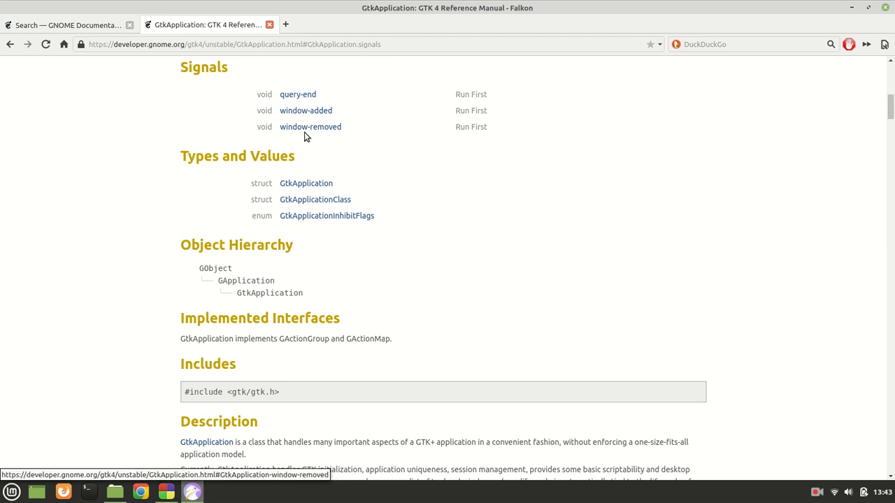
{"action": "mouse_move", "coordinate": [349, 138]}
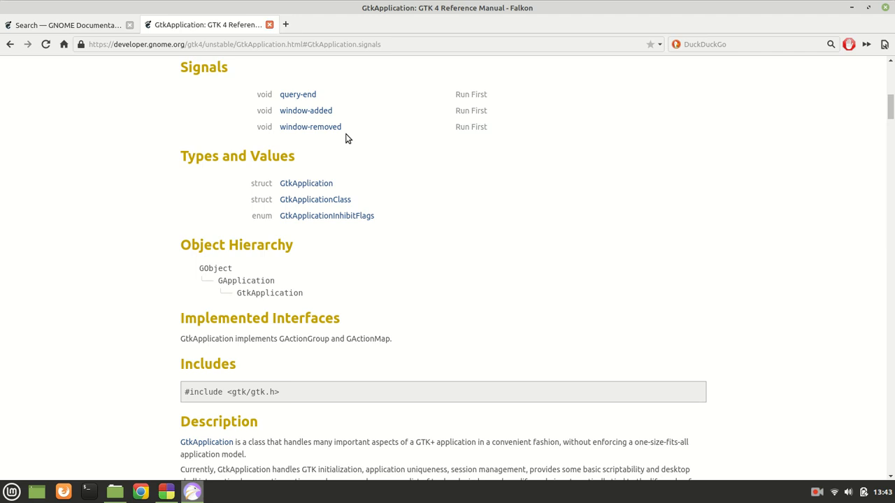
{"action": "mouse_move", "coordinate": [353, 153]}
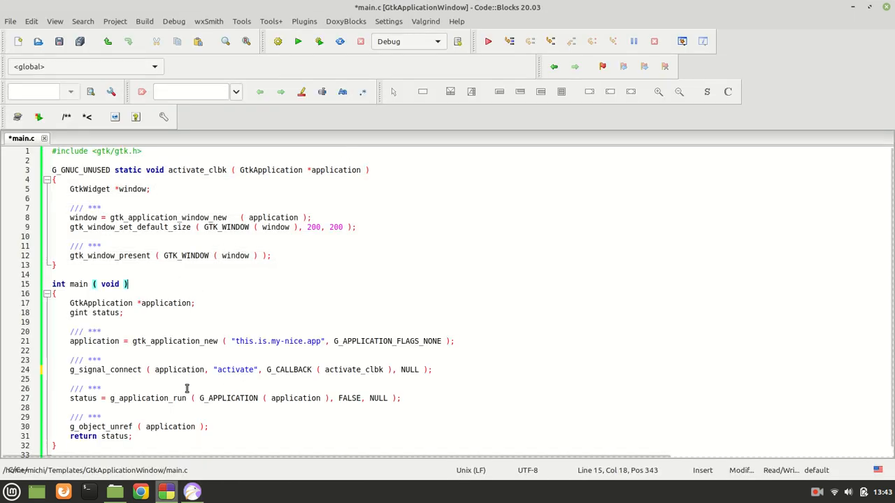
Go to the GtkApplication Object Hierarchy and look up its GApplication parent class
{"action": "double_click", "coordinate": [235, 369]}
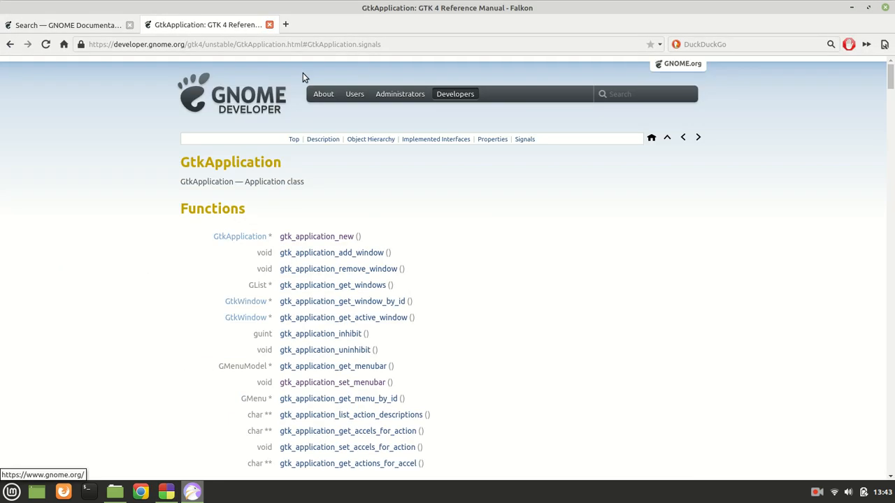
{"action": "left_click", "coordinate": [370, 139]}
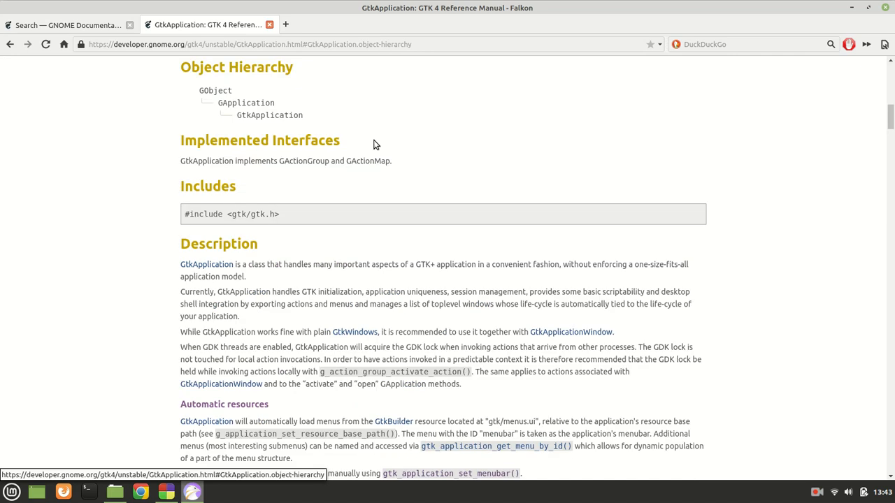
{"action": "right_click", "coordinate": [246, 102]}
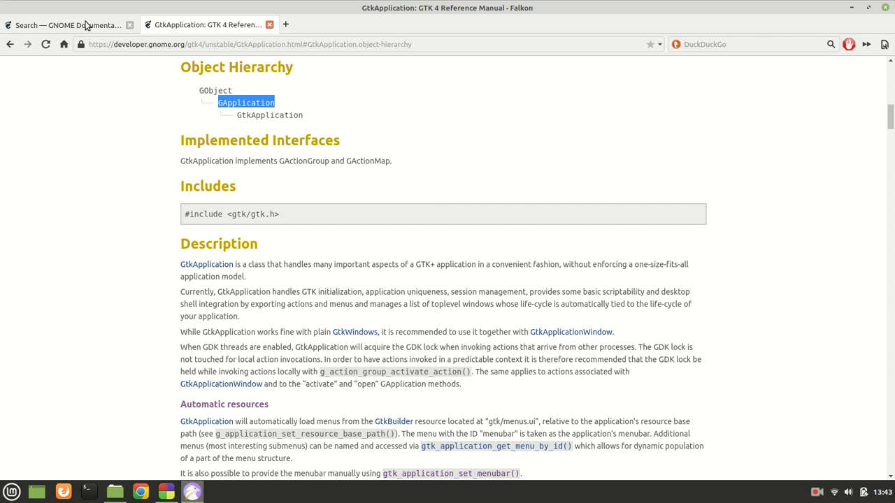
{"action": "mouse_move", "coordinate": [67, 25]}
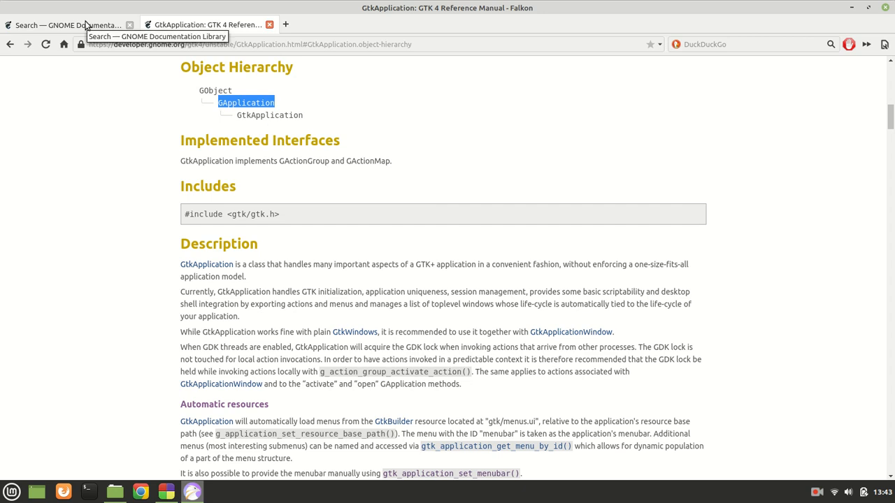
{"action": "left_click", "coordinate": [67, 25]}
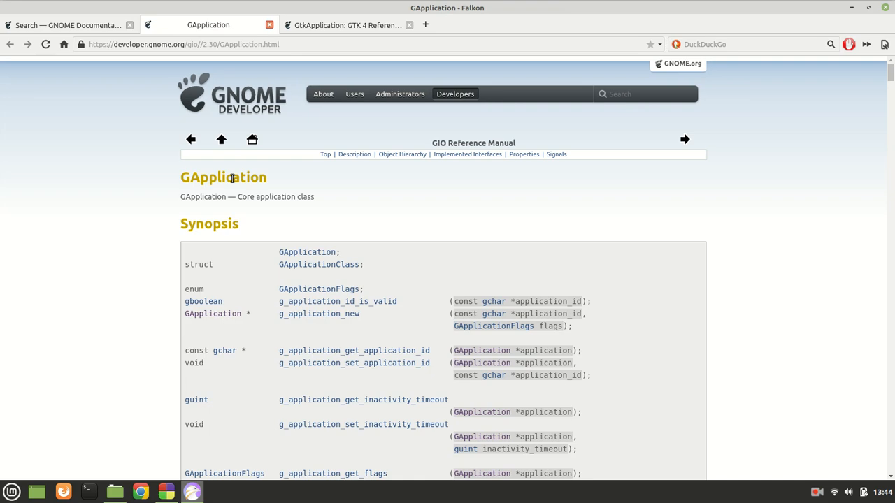
{"action": "mouse_move", "coordinate": [98, 247]}
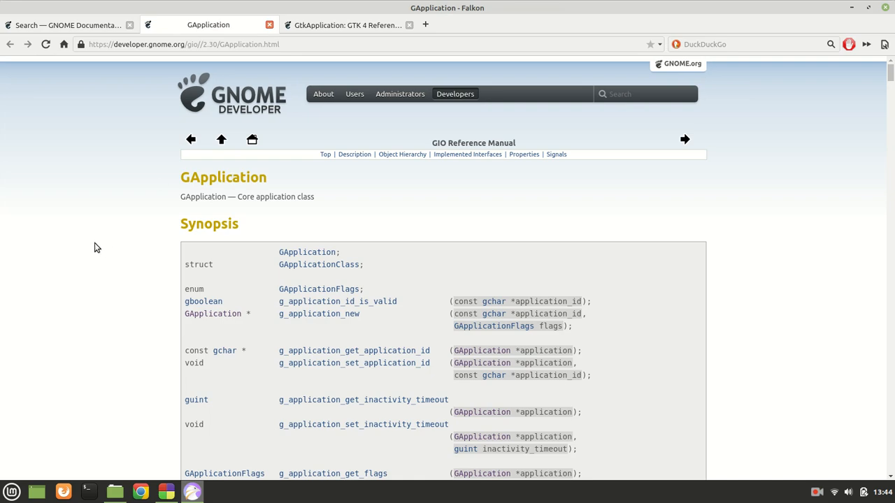
{"action": "mouse_move", "coordinate": [129, 255]}
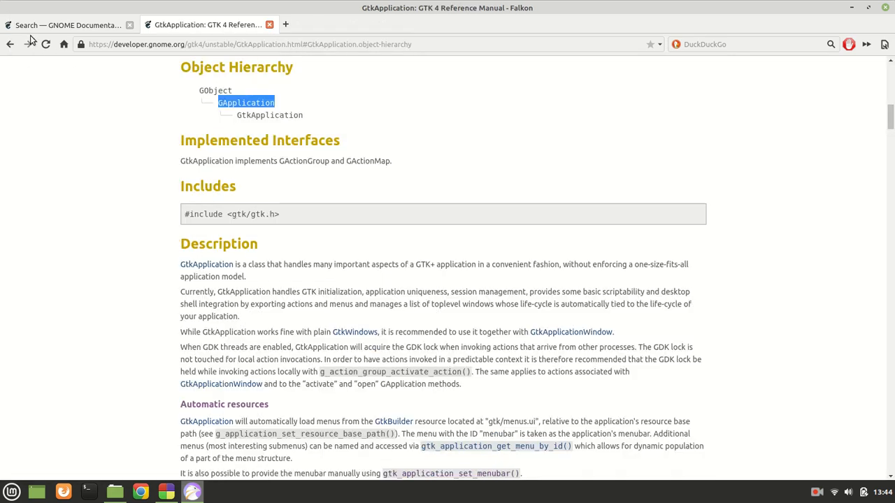
Open the GApplication reference at its Signals section, then return to the GtkApplication tab
{"action": "left_click", "coordinate": [67, 25]}
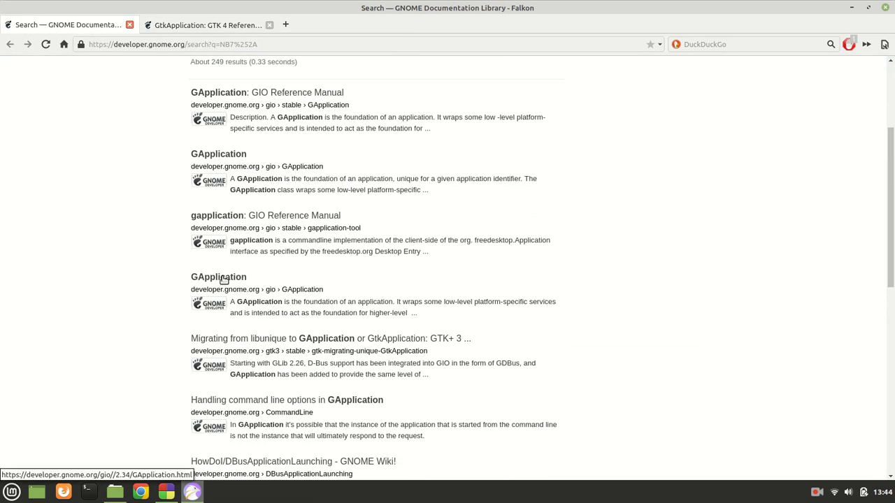
{"action": "left_click", "coordinate": [218, 277]}
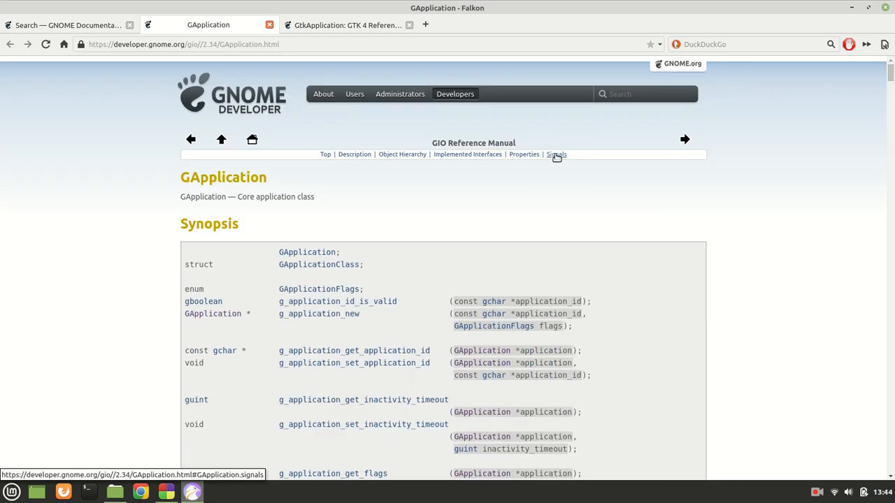
{"action": "left_click", "coordinate": [556, 153]}
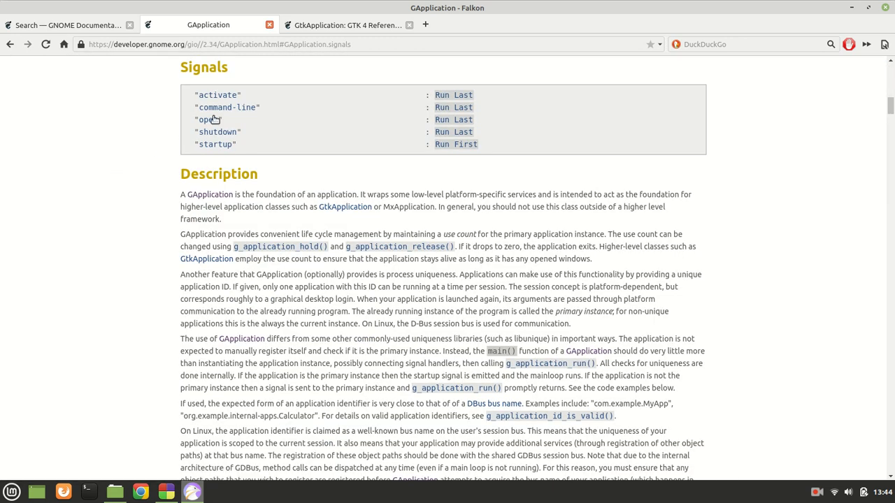
{"action": "mouse_move", "coordinate": [264, 165]}
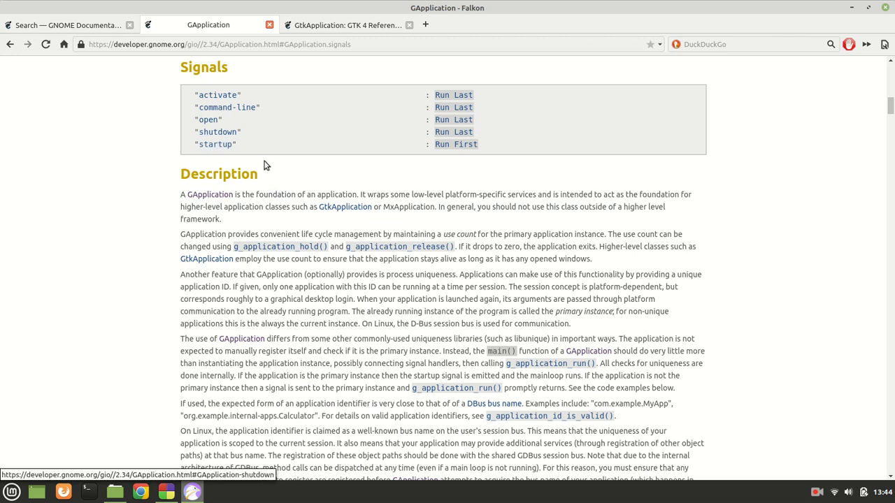
{"action": "mouse_move", "coordinate": [198, 107]}
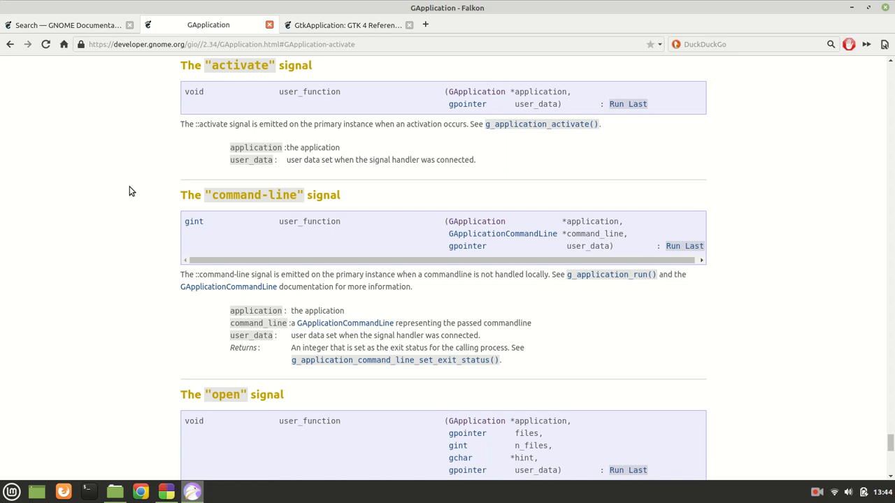
{"action": "mouse_move", "coordinate": [344, 174]}
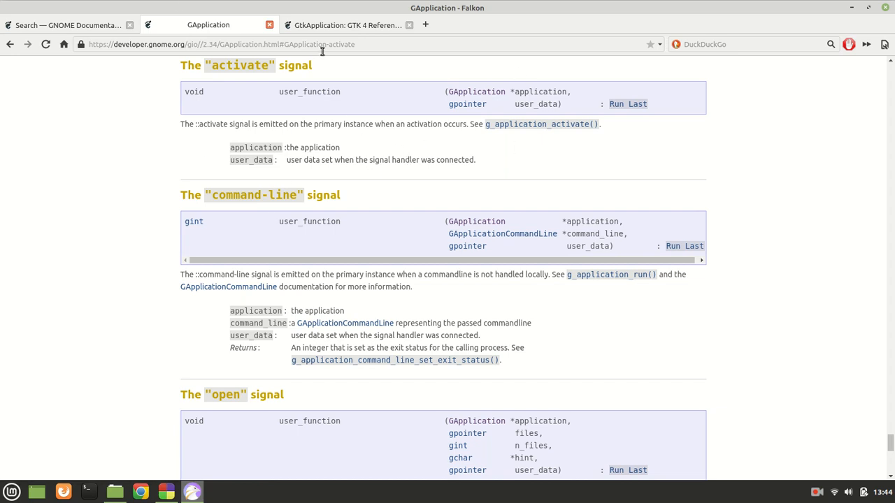
{"action": "left_click", "coordinate": [203, 25]}
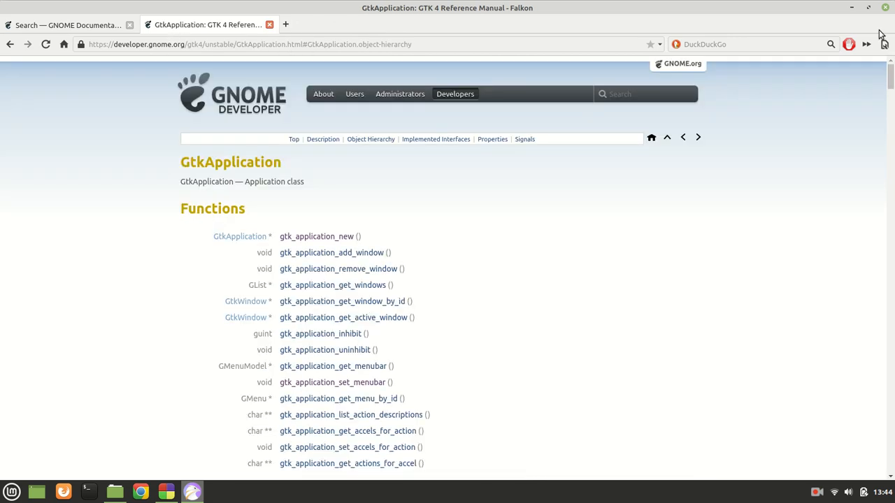
{"action": "mouse_move", "coordinate": [338, 268]}
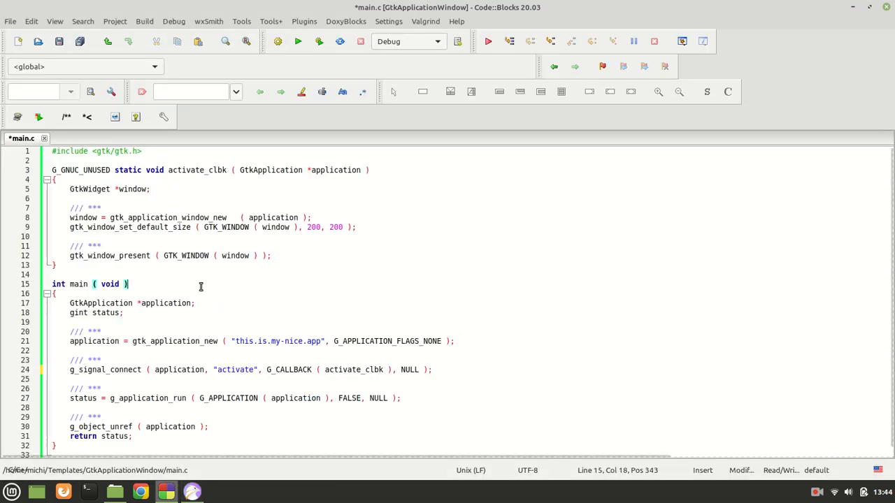
{"action": "left_click", "coordinate": [70, 369]}
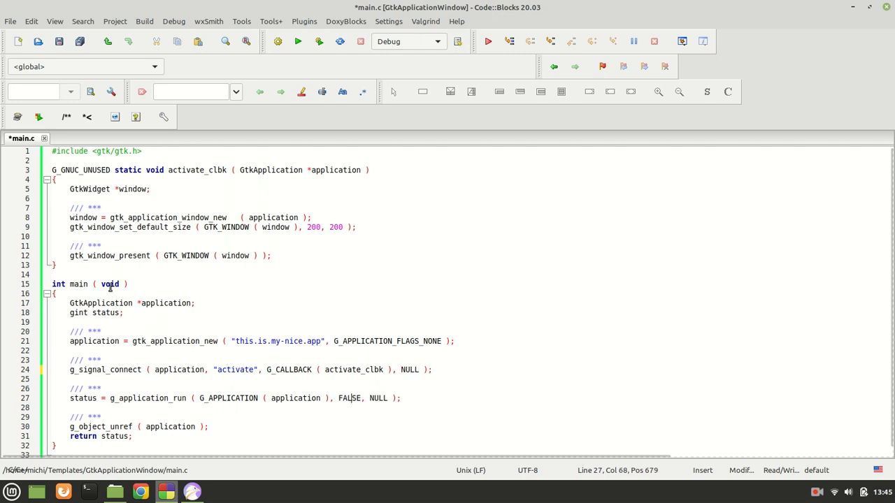
{"action": "double_click", "coordinate": [109, 283]}
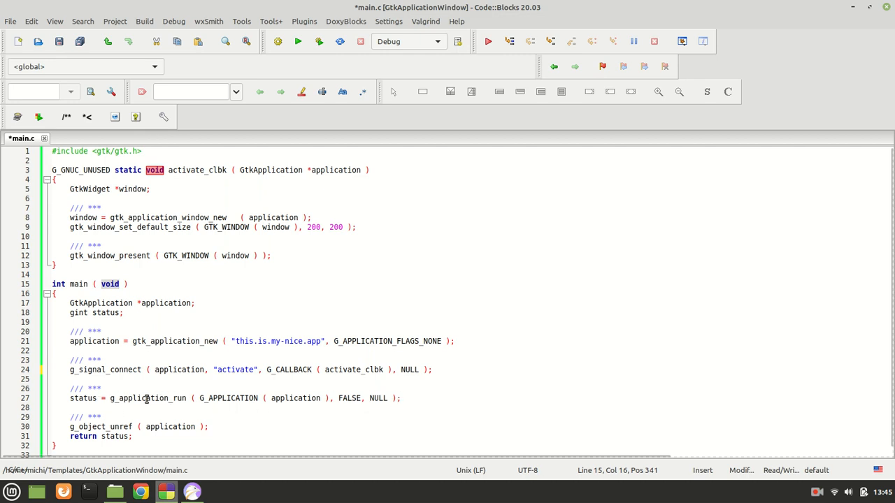
{"action": "double_click", "coordinate": [148, 397]}
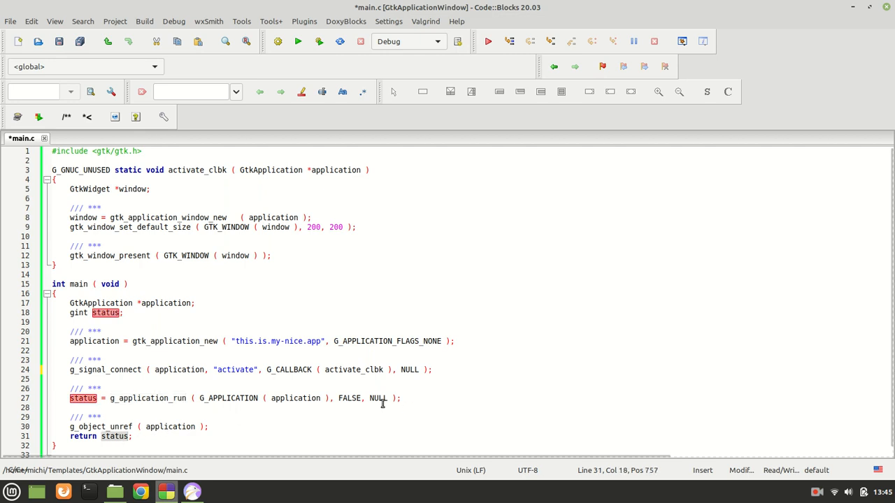
{"action": "mouse_move", "coordinate": [216, 364]}
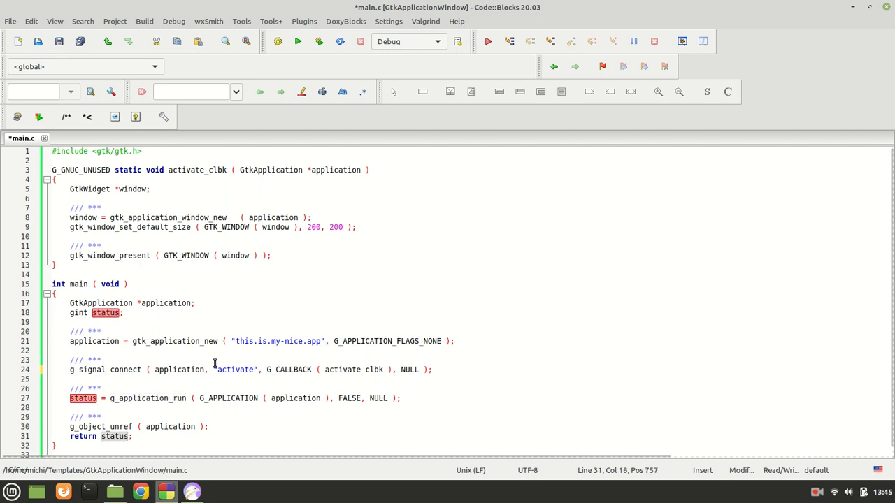
{"action": "mouse_move", "coordinate": [306, 293]}
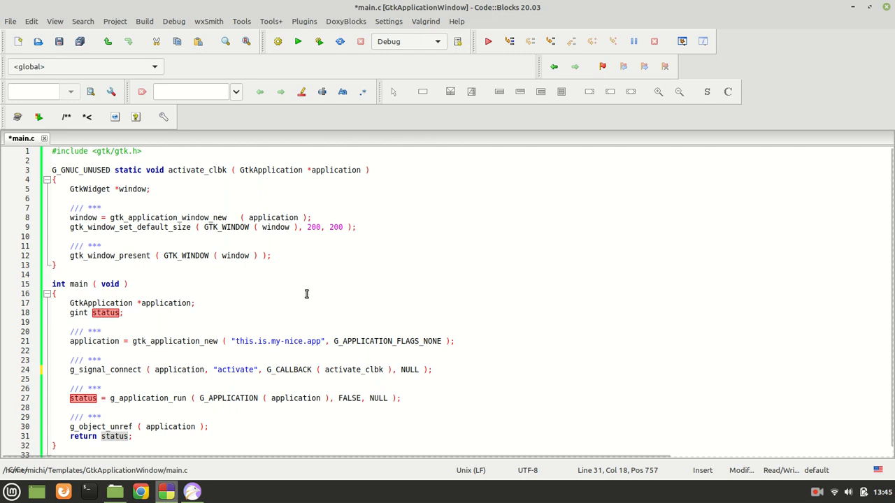
{"action": "mouse_move", "coordinate": [783, 375]}
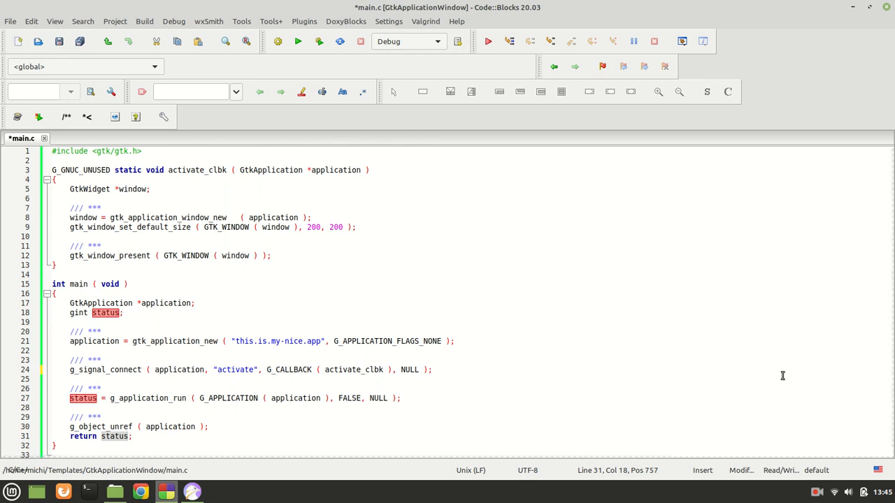